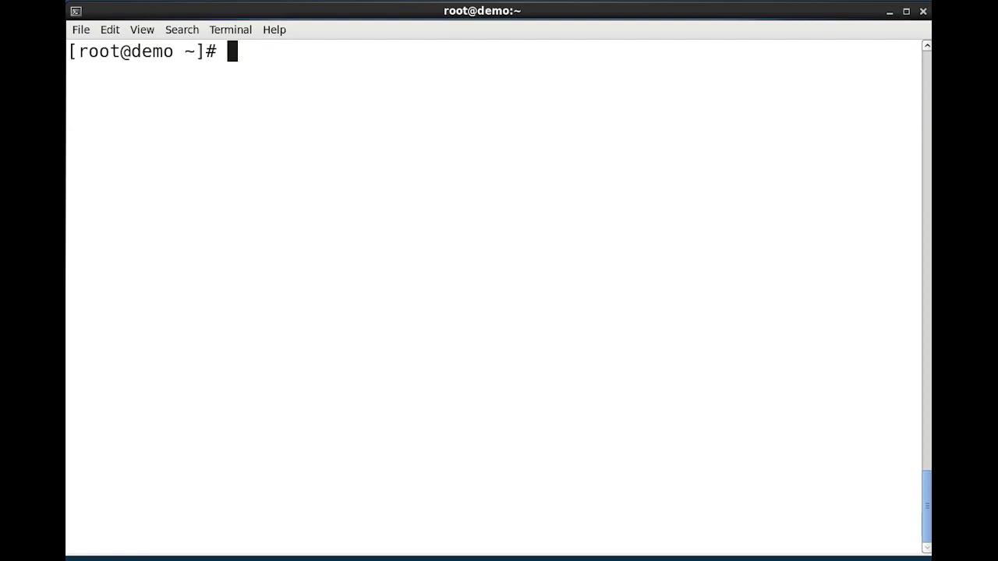
- Run systemctl and page through all loaded units to the 135-unit summary
{"action": "type", "text": "s"}
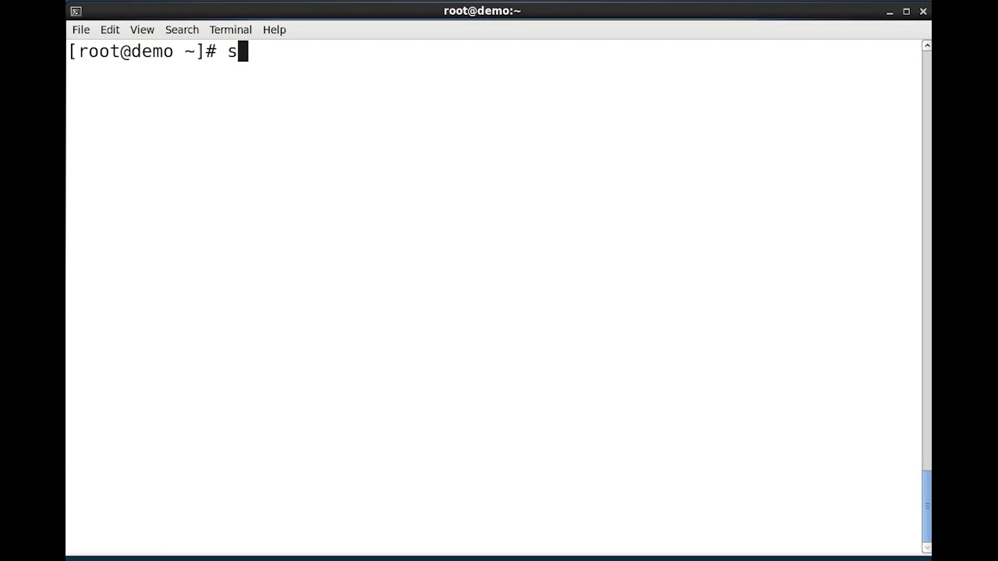
{"action": "type", "text": "ystem"}
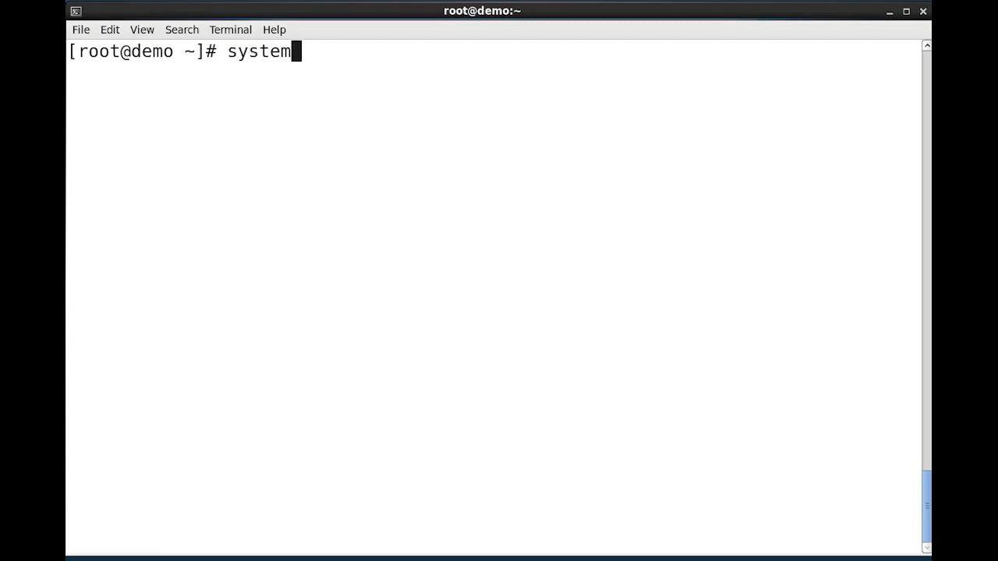
{"action": "type", "text": "c"}
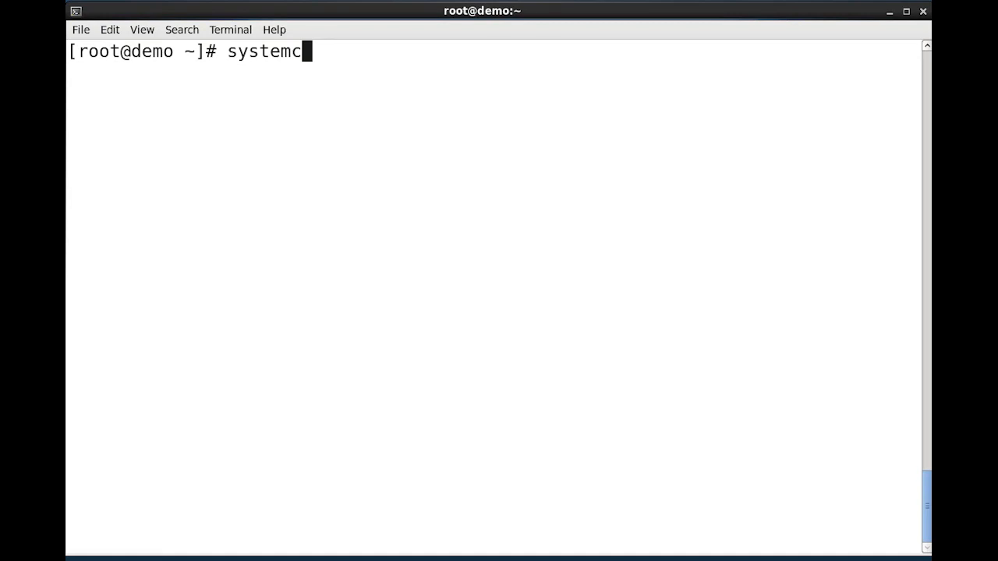
{"action": "type", "text": "tl"}
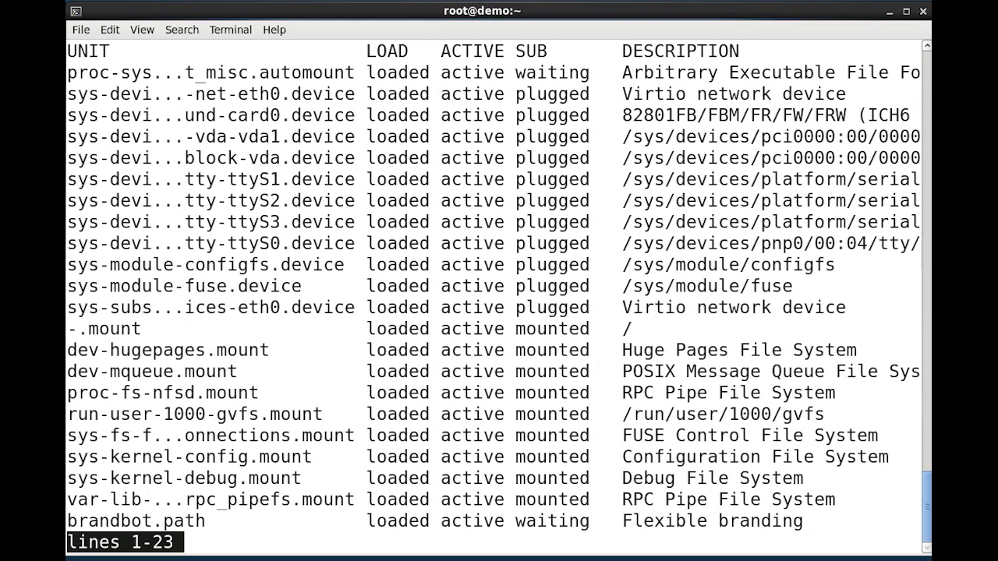
{"action": "scroll", "scroll_direction": "down", "scroll_amount": 3}
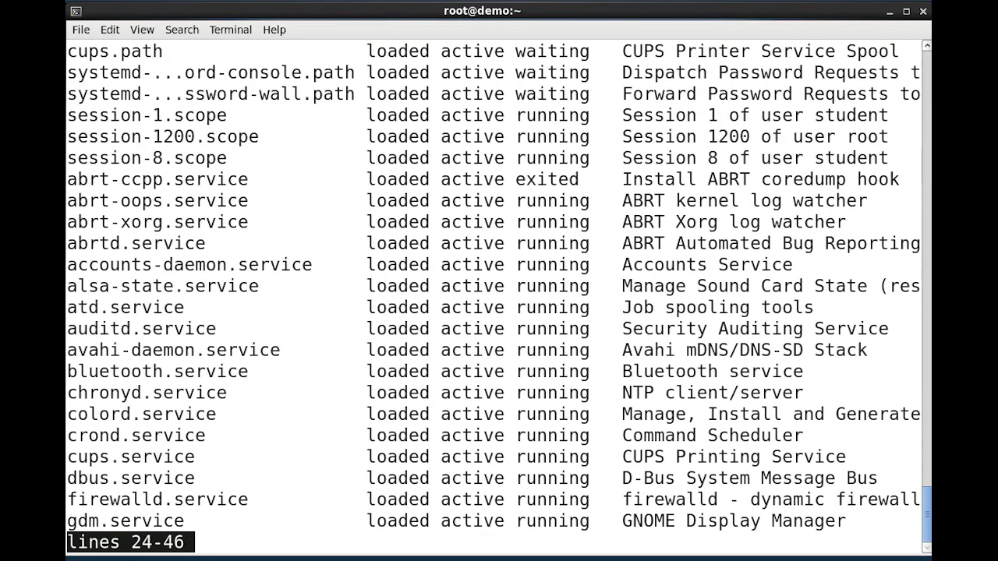
{"action": "key", "text": "G"}
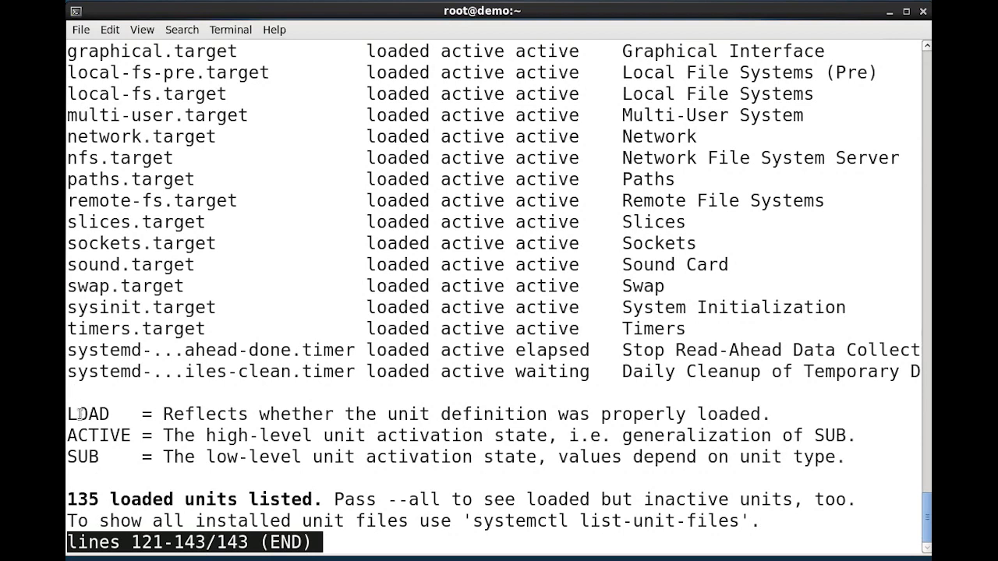
{"action": "double_click", "coordinate": [88, 413]}
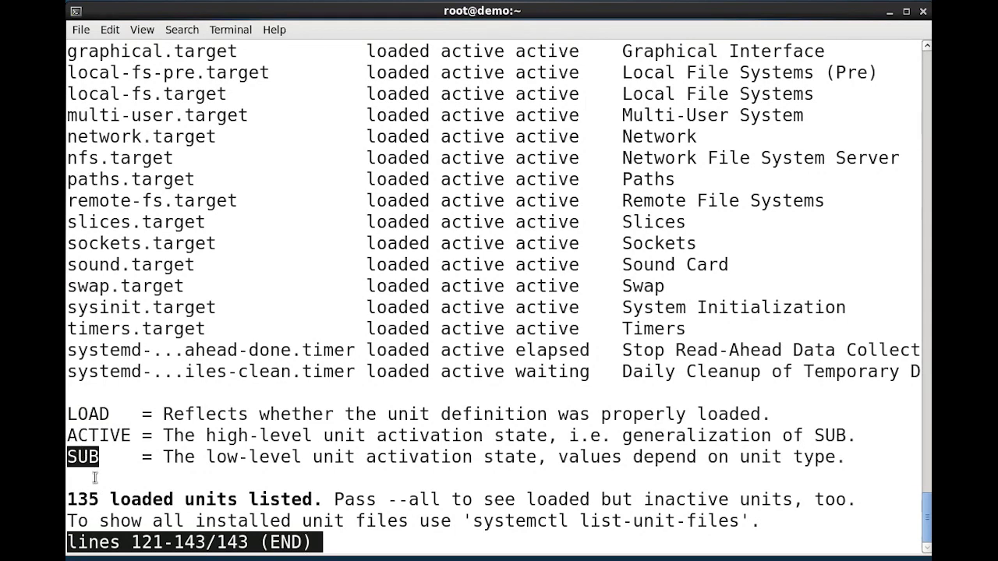
{"action": "mouse_move", "coordinate": [156, 483]}
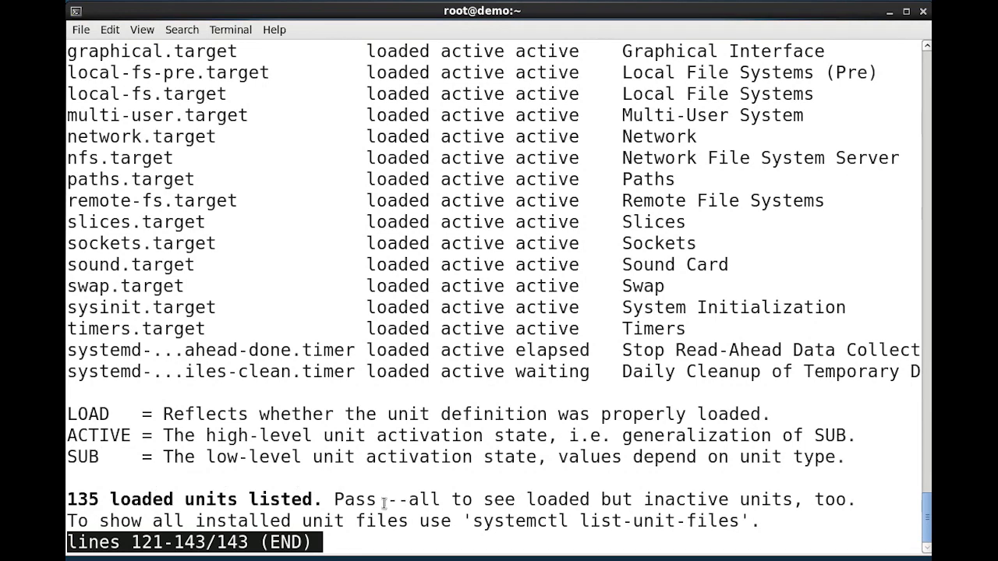
{"action": "double_click", "coordinate": [405, 499]}
{"action": "type", "text": "system"}
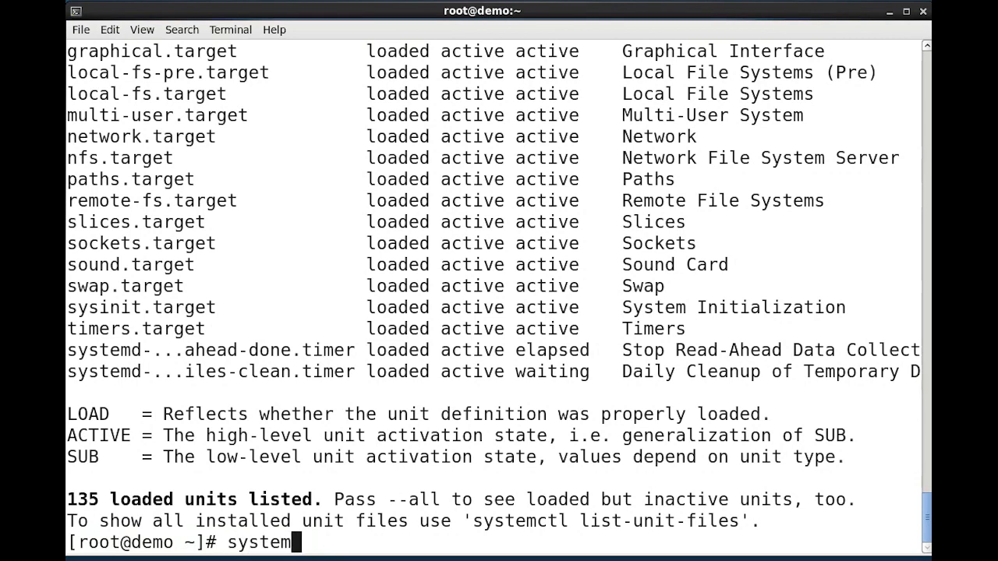
- Run systemctl list-units --type=service and page to the 66-unit summary
{"action": "type", "text": "ctl li"}
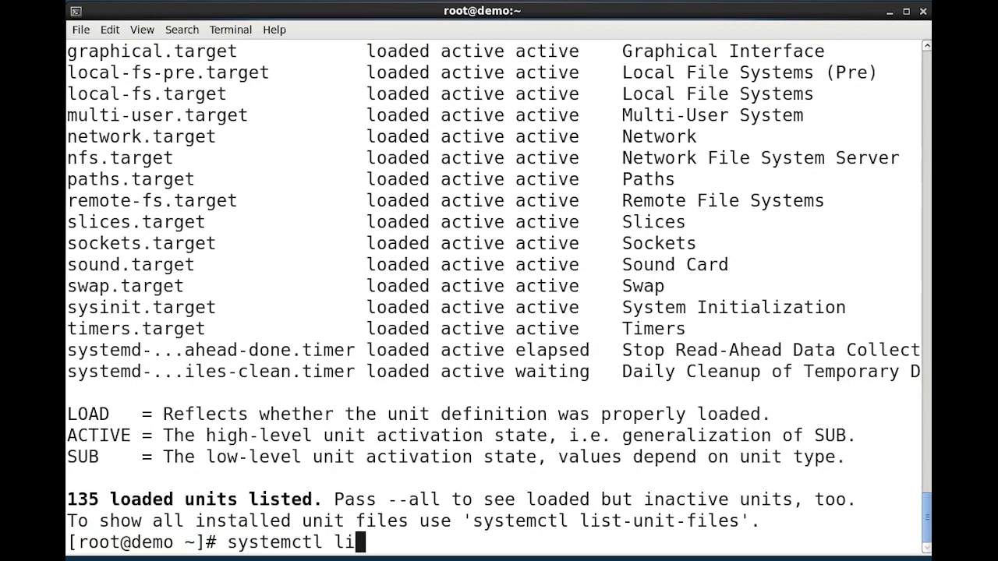
{"action": "type", "text": "st-units"}
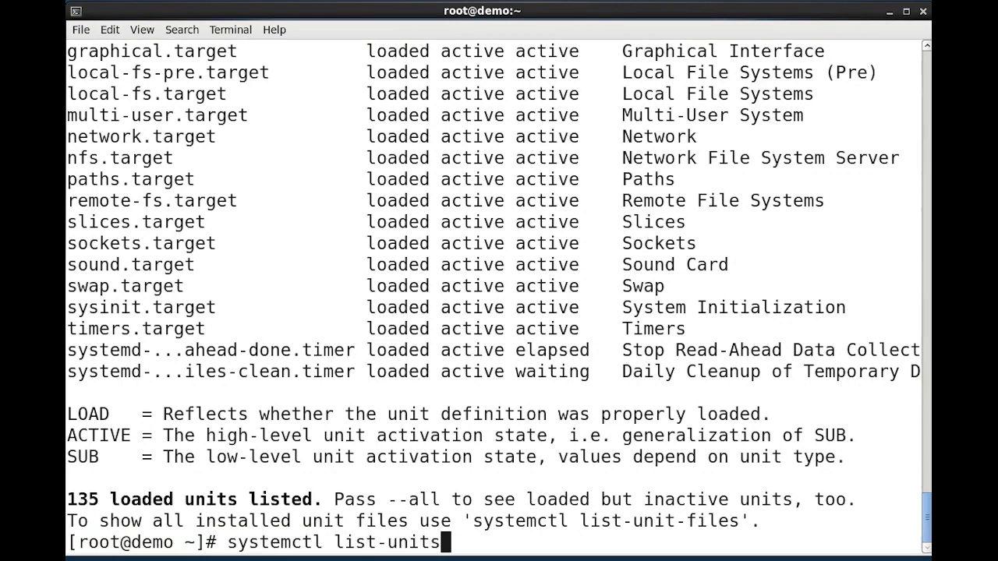
{"action": "key", "text": "Return"}
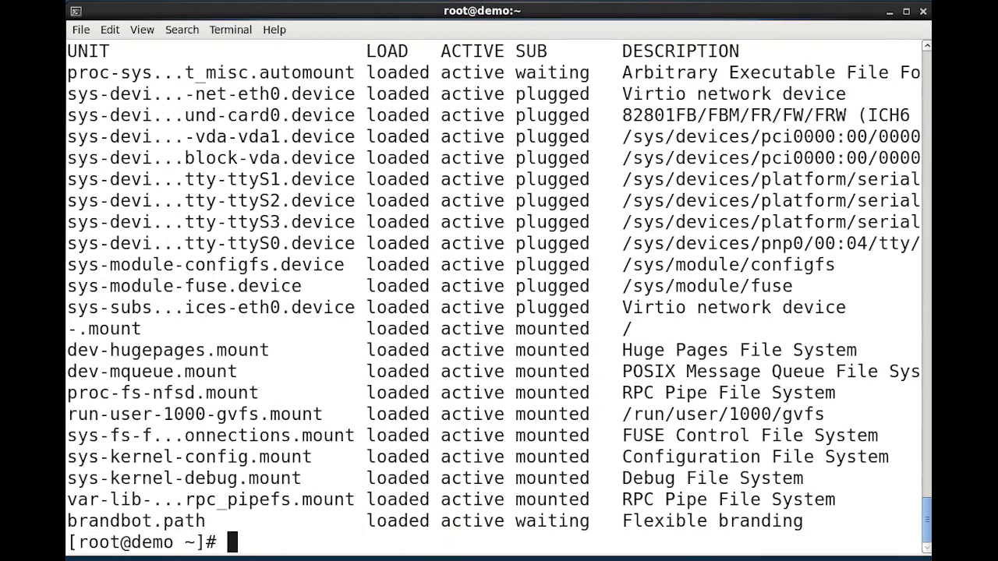
{"action": "type", "text": "systemctl list-units"}
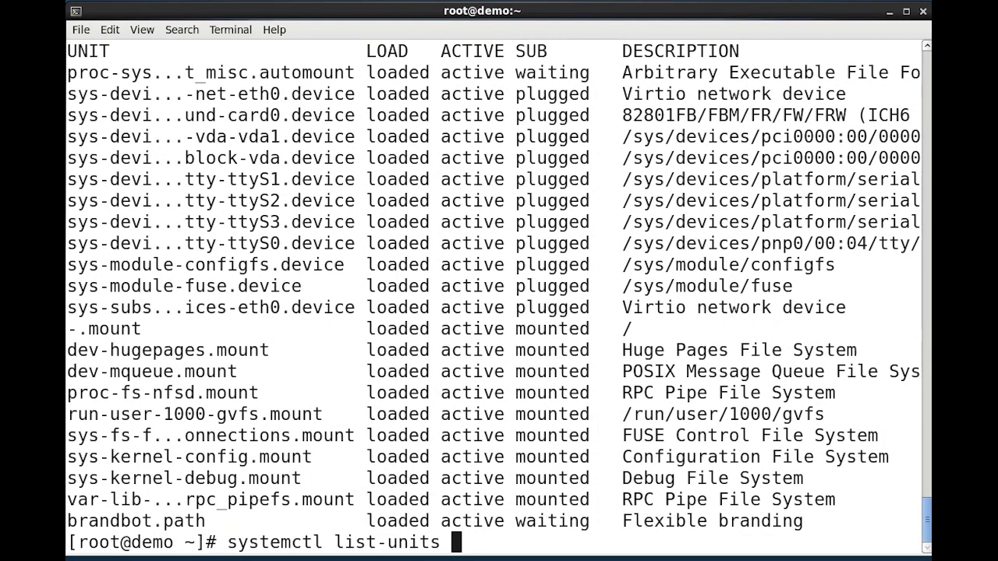
{"action": "type", "text": "--tyt"}
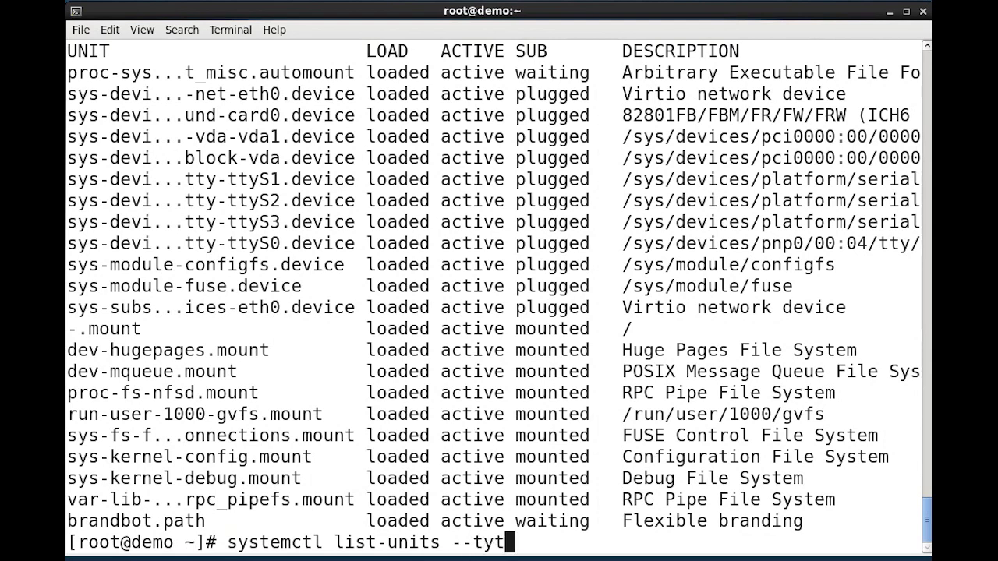
{"action": "type", "text": "pe="}
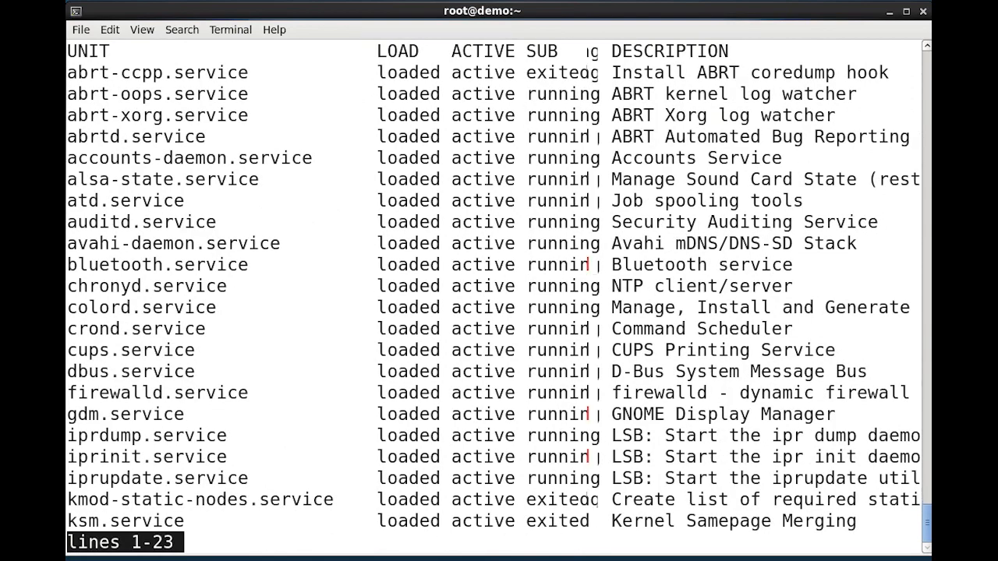
{"action": "scroll", "scroll_direction": "down", "scroll_amount": 3}
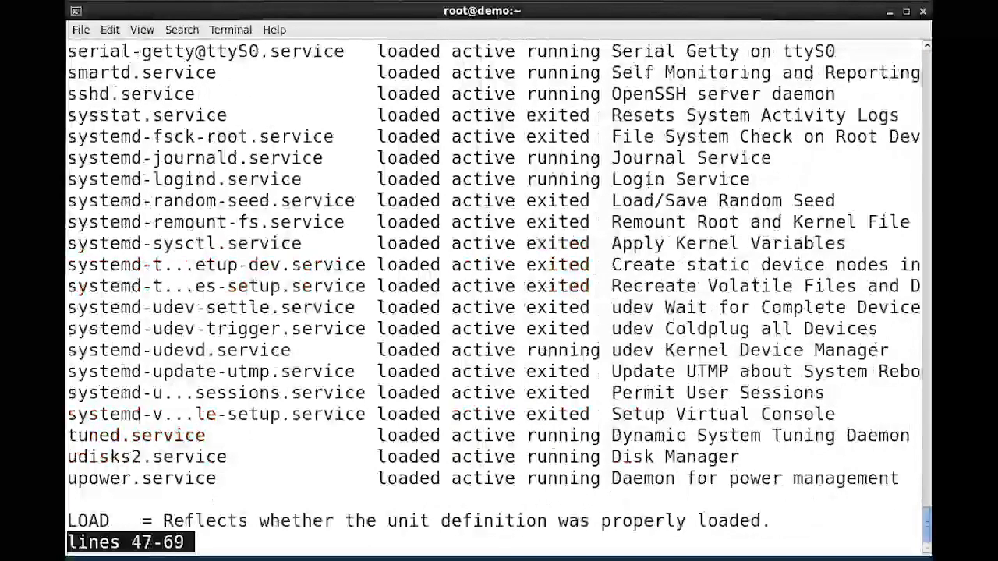
{"action": "scroll", "scroll_direction": "down", "scroll_amount": 3}
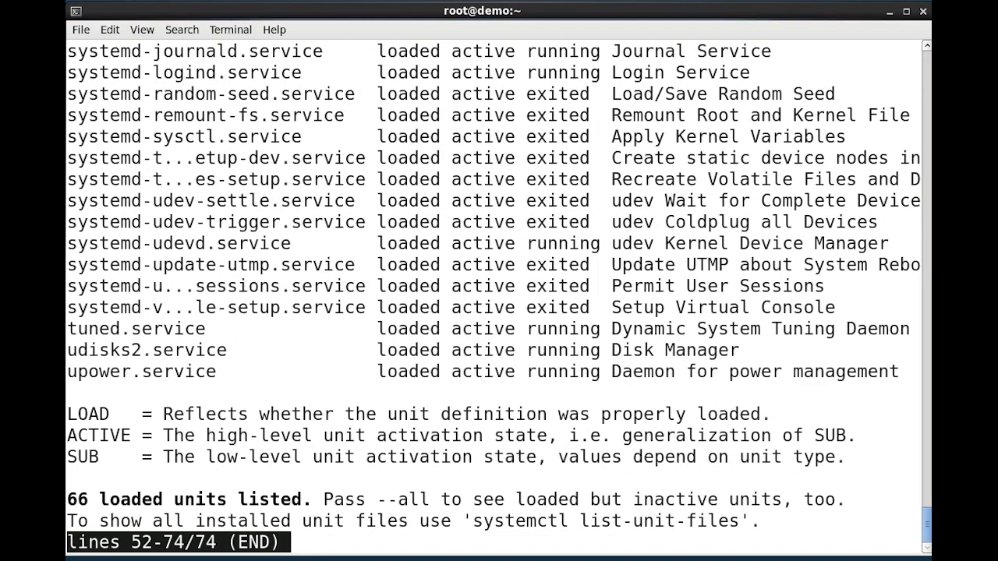
- Run systemctl --type=socket --all to show all 14 socket units including inactive ones
{"action": "key", "text": "q"}
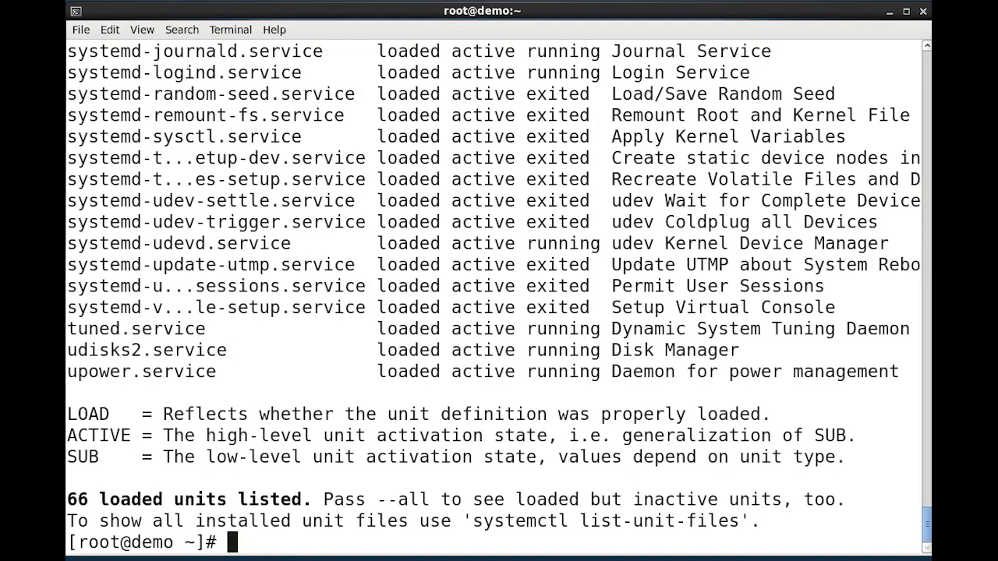
{"action": "type", "text": "systemctl -"}
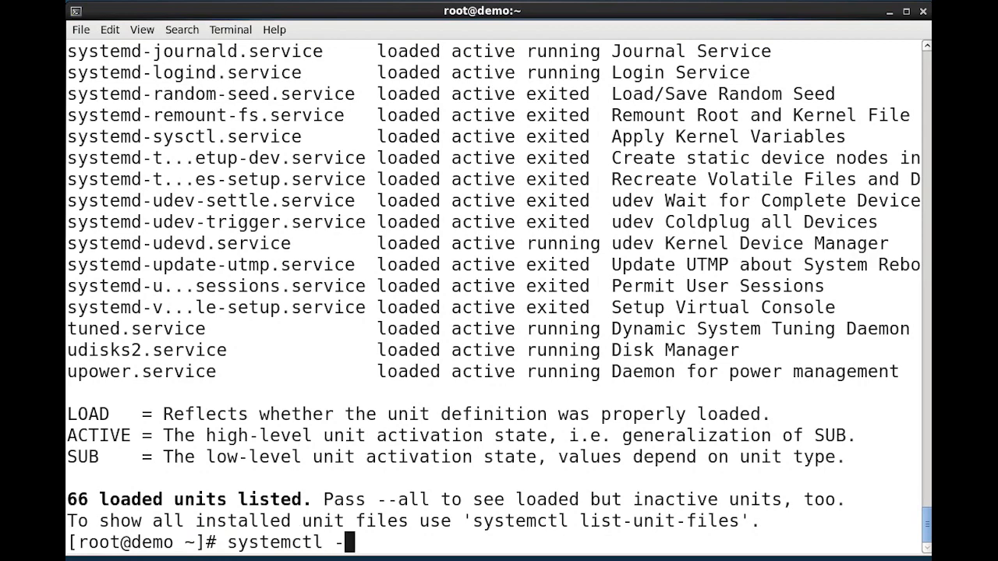
{"action": "type", "text": "-type="}
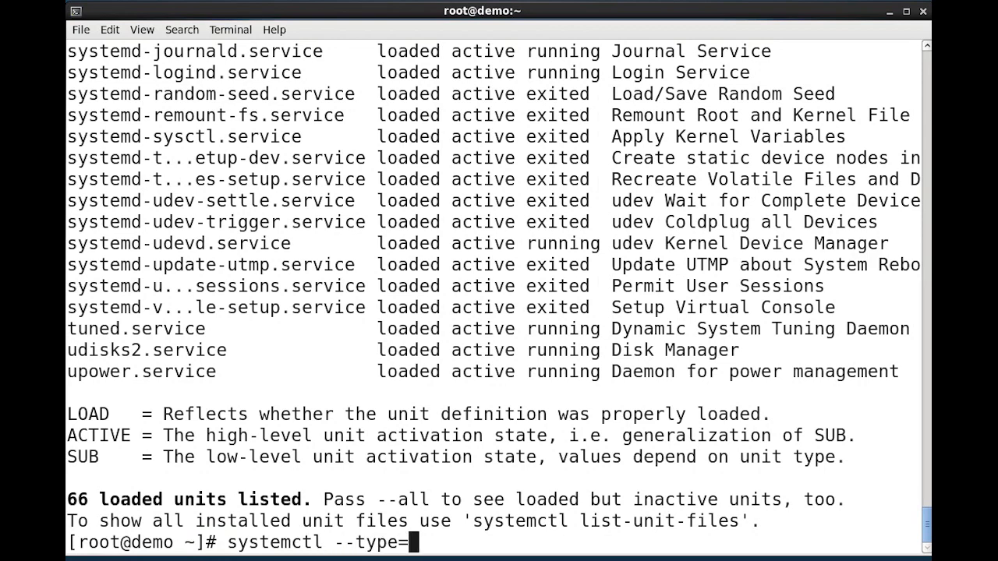
{"action": "type", "text": "socket"}
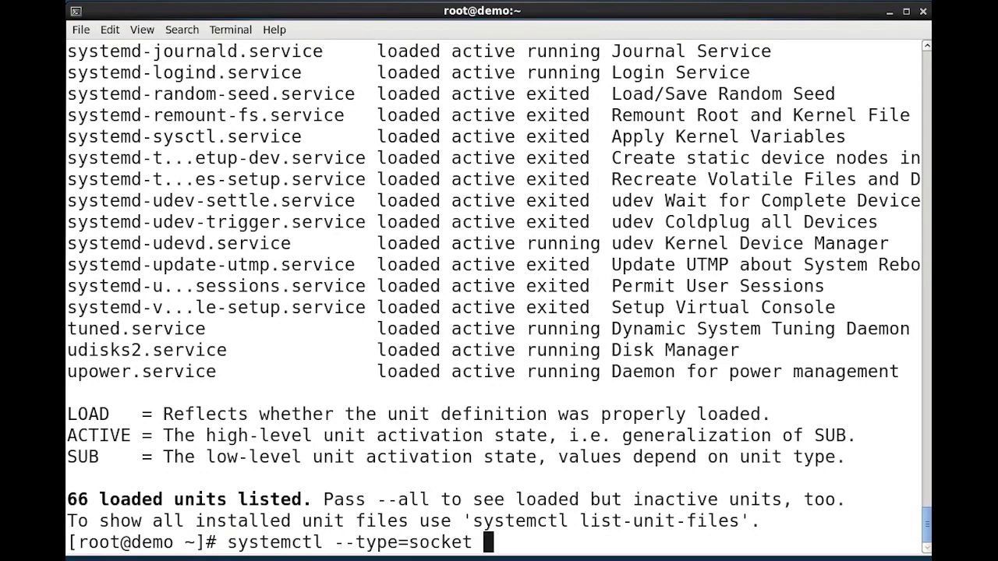
{"action": "type", "text": "--all"}
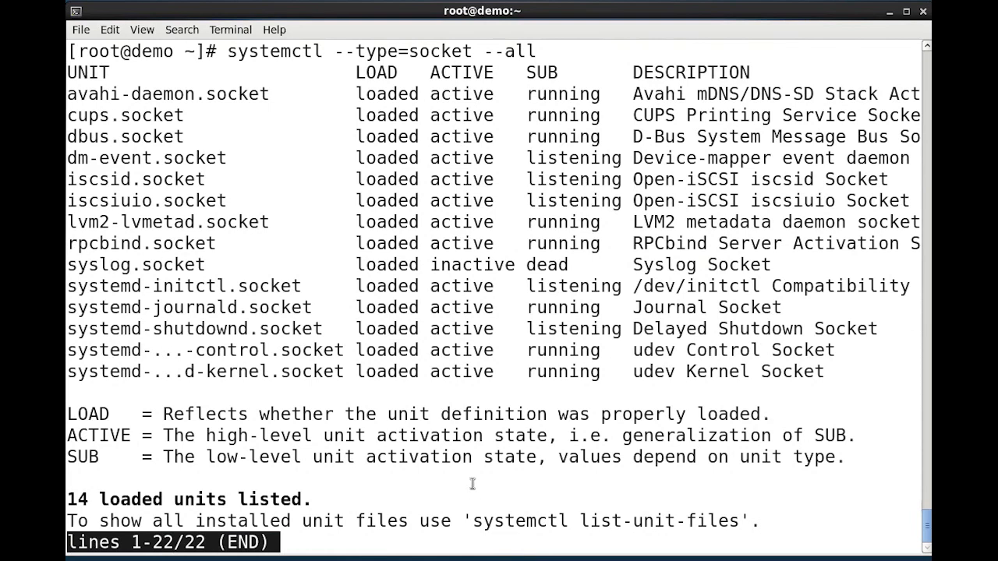
{"action": "double_click", "coordinate": [471, 265]}
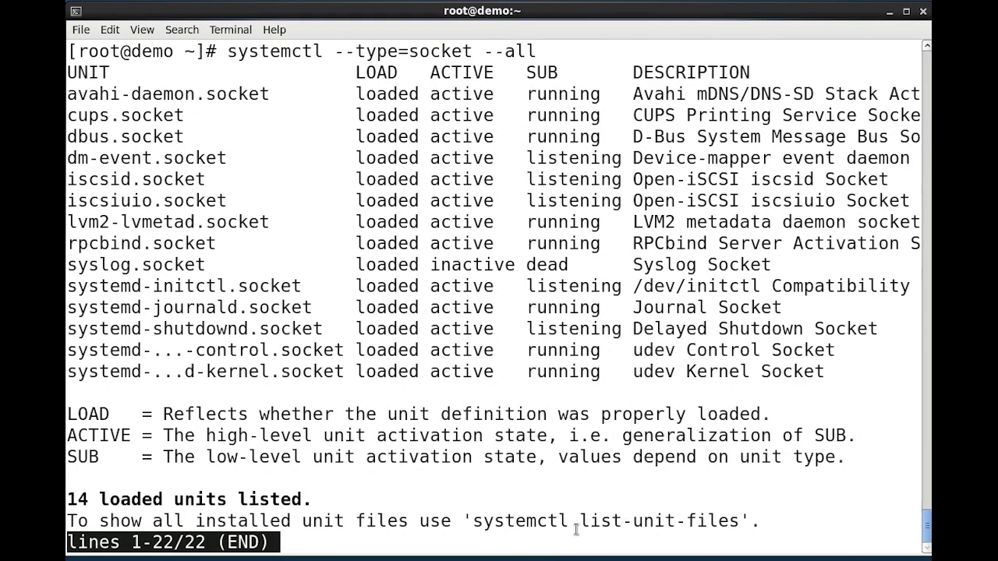
- Run systemctl list-unit-files --type=service and page through the 221 unit files
{"action": "key", "text": "q"}
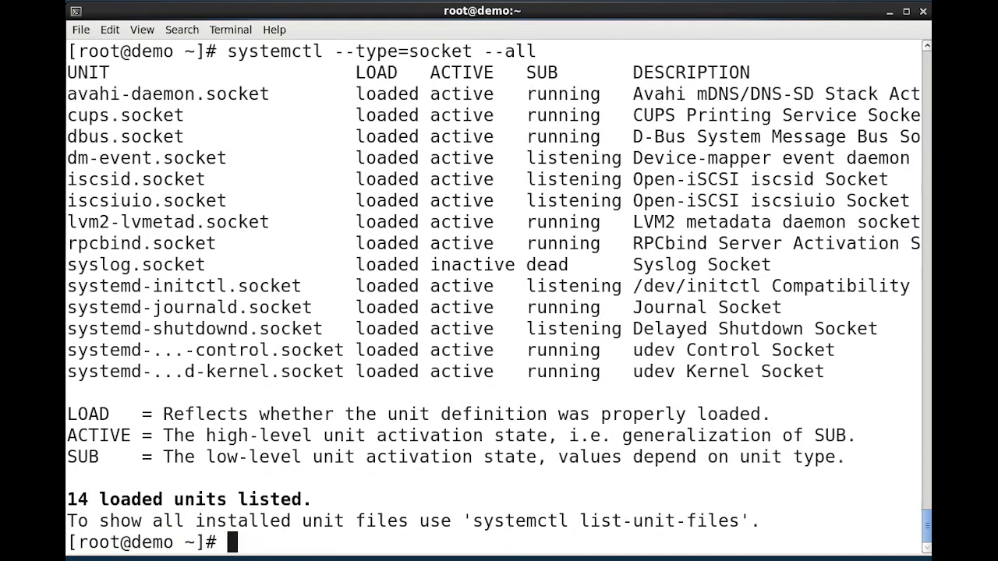
{"action": "type", "text": "systemctl list-"}
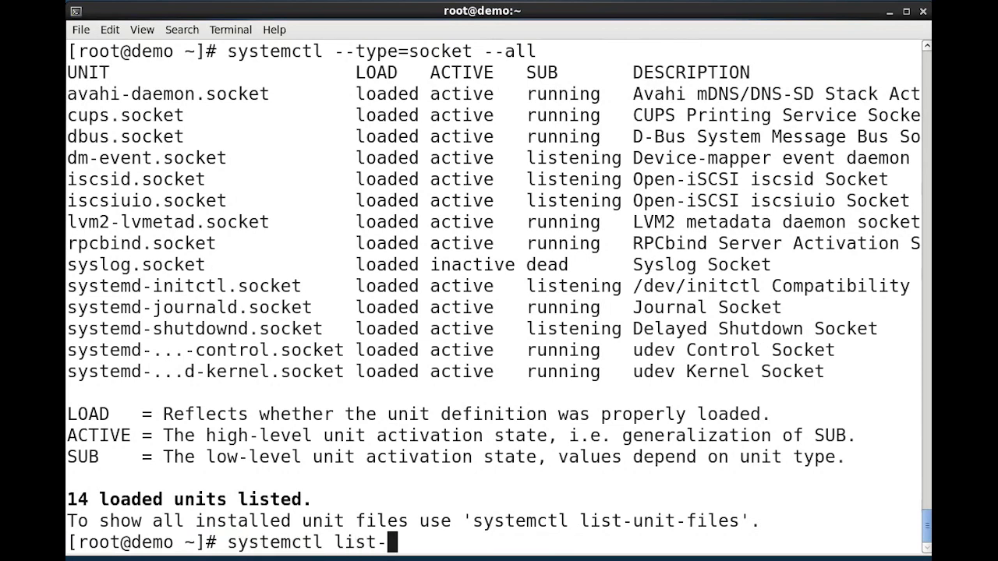
{"action": "type", "text": "unit-"}
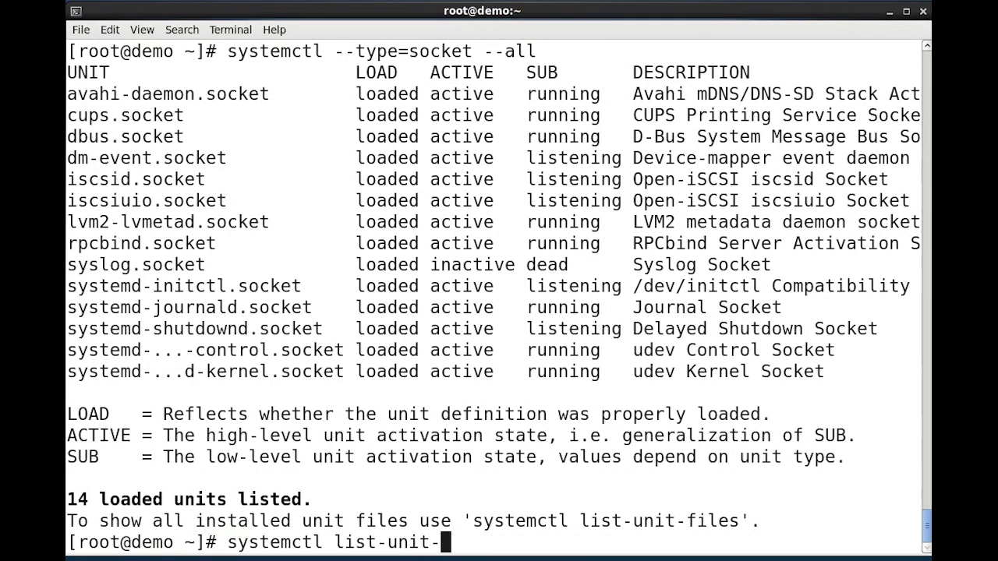
{"action": "type", "text": "files"}
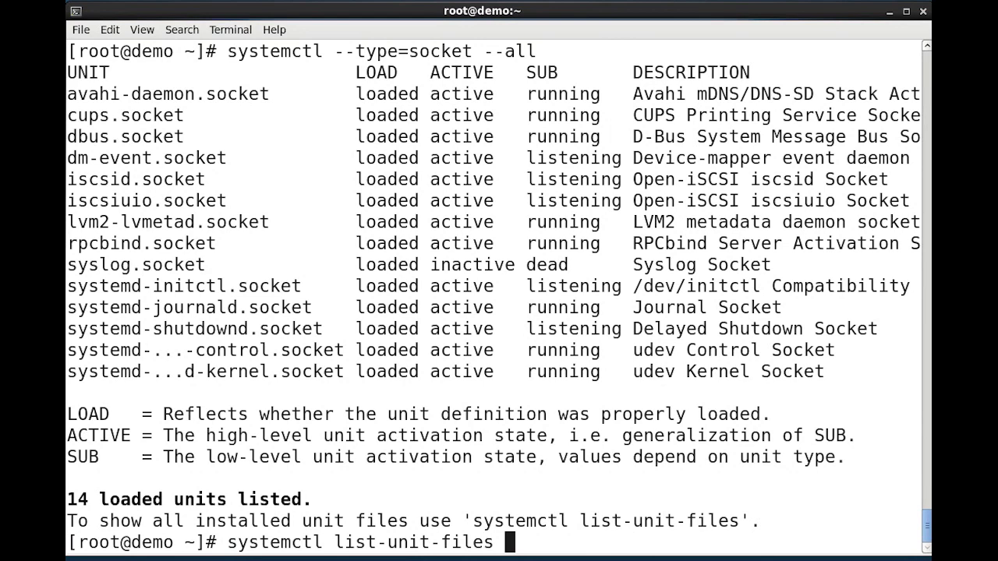
{"action": "type", "text": "--type="}
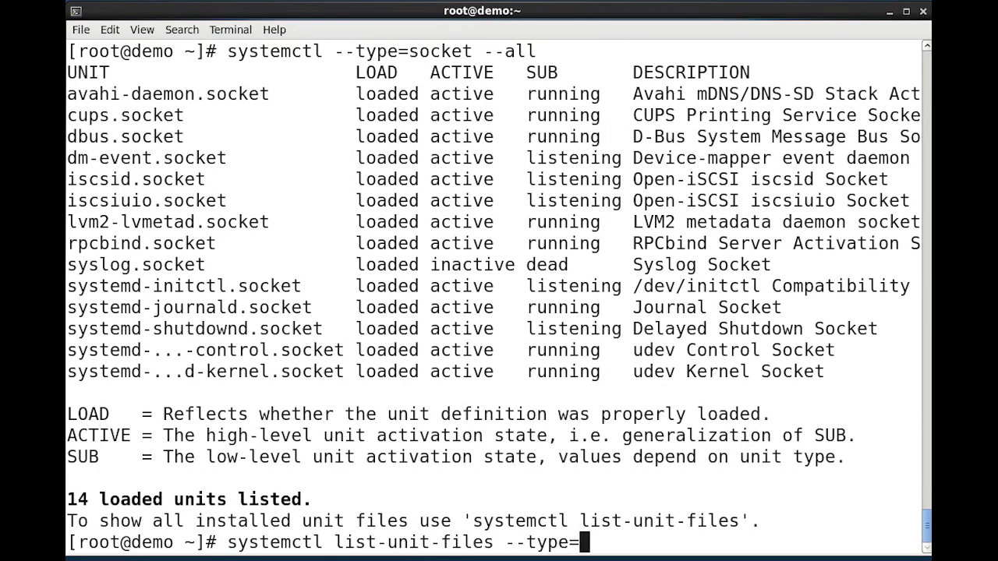
{"action": "type", "text": "socke"}
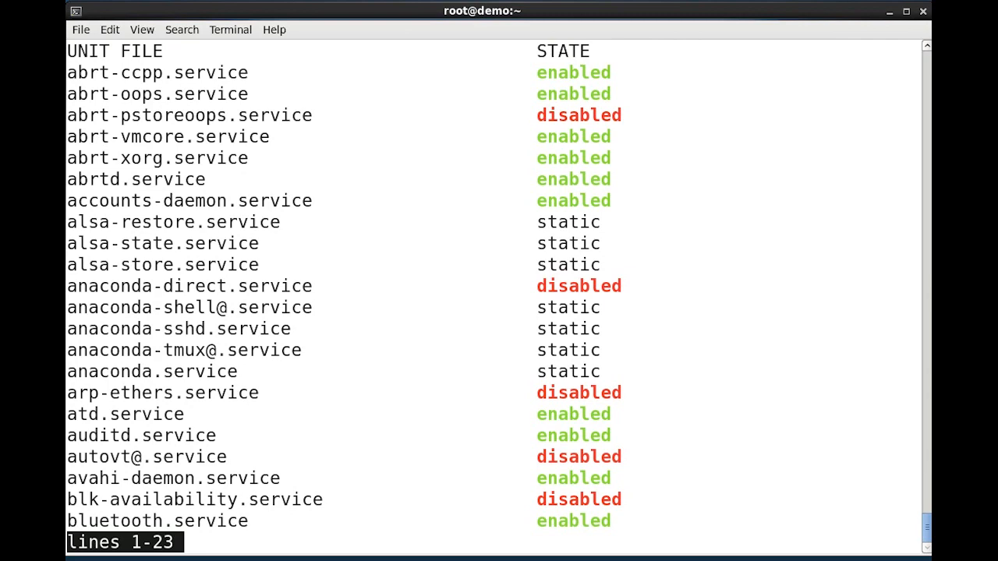
{"action": "scroll", "scroll_direction": "down", "scroll_amount": 3}
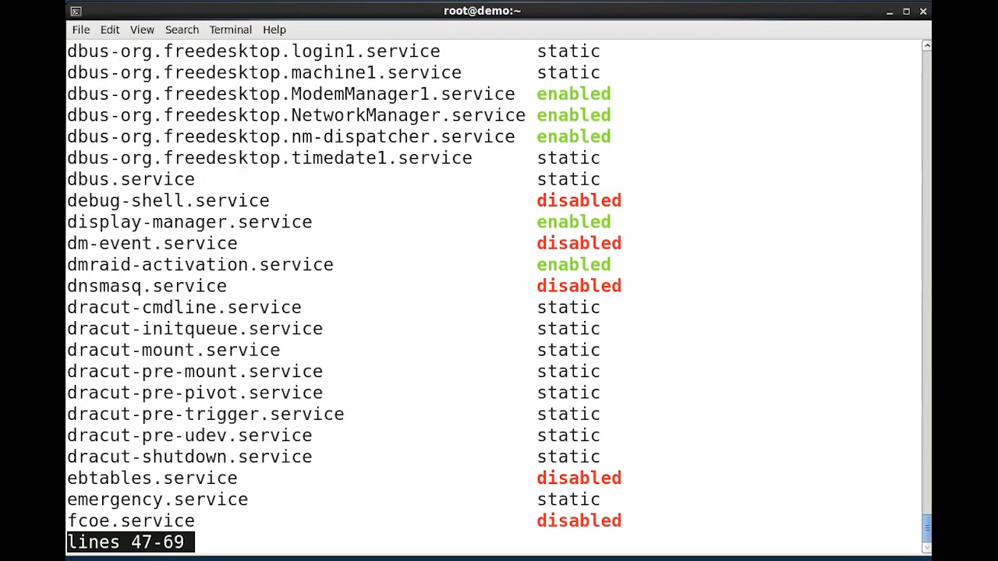
{"action": "scroll", "scroll_direction": "down", "scroll_amount": 3}
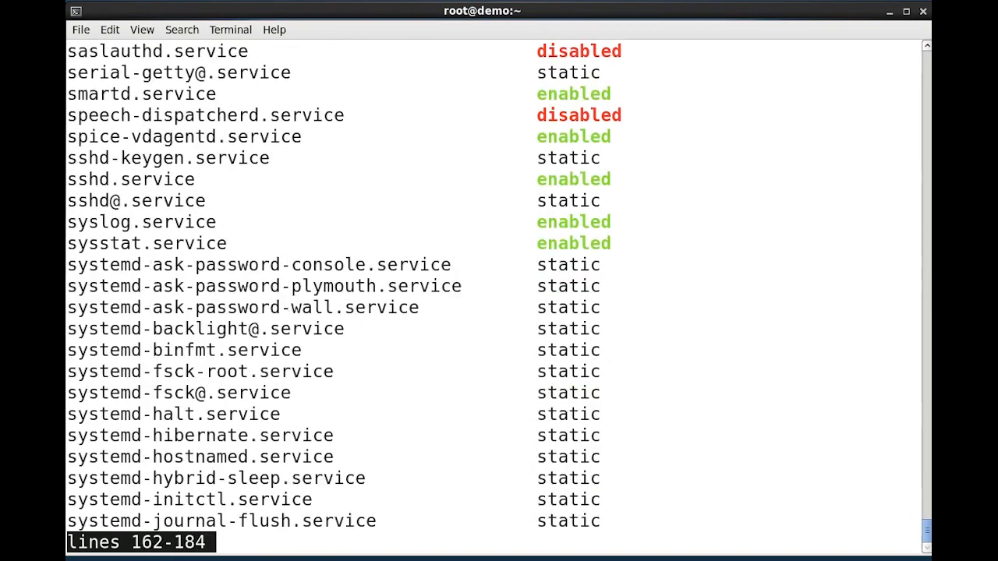
{"action": "scroll", "scroll_direction": "down", "scroll_amount": 3}
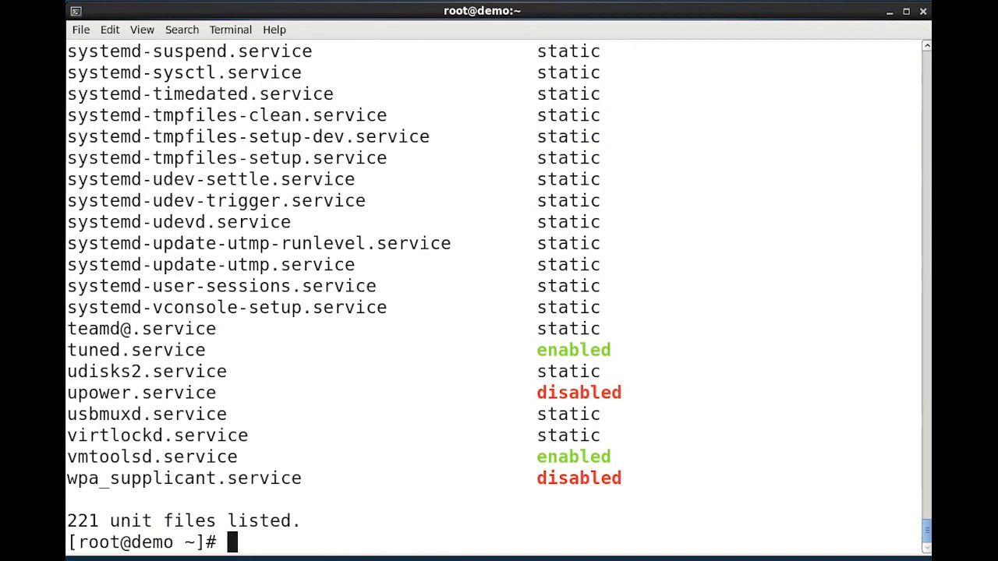
{"action": "type", "text": "c"}
{"action": "type", "text": "s"}
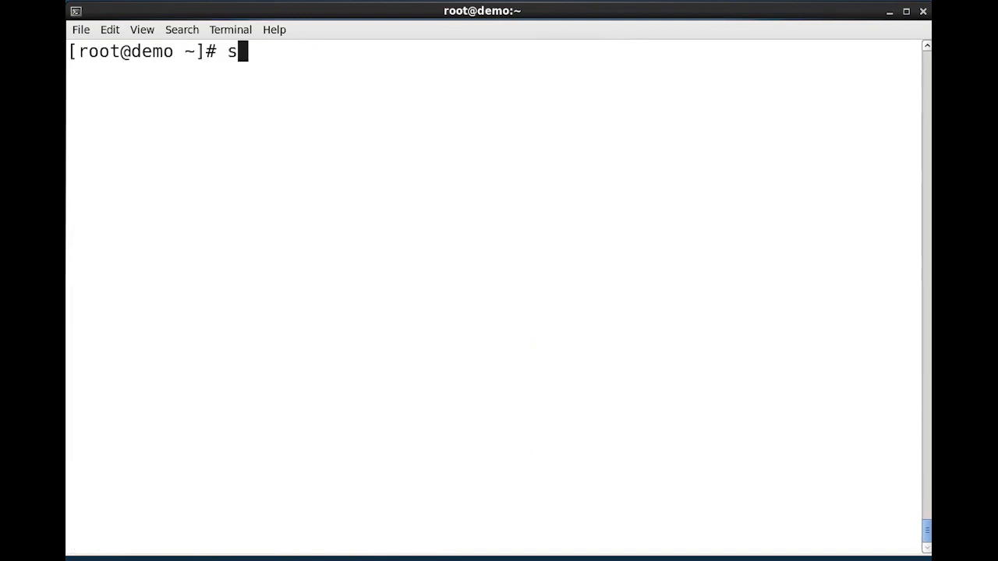
- Clear the screen and run systemctl --failed to show the three failed units
{"action": "type", "text": "ystemctl"}
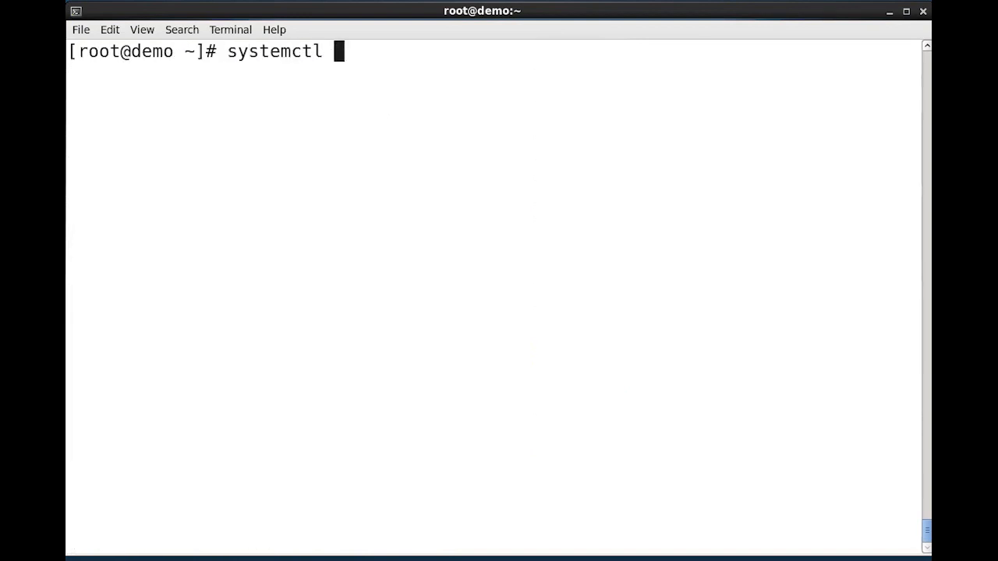
{"action": "type", "text": "-"}
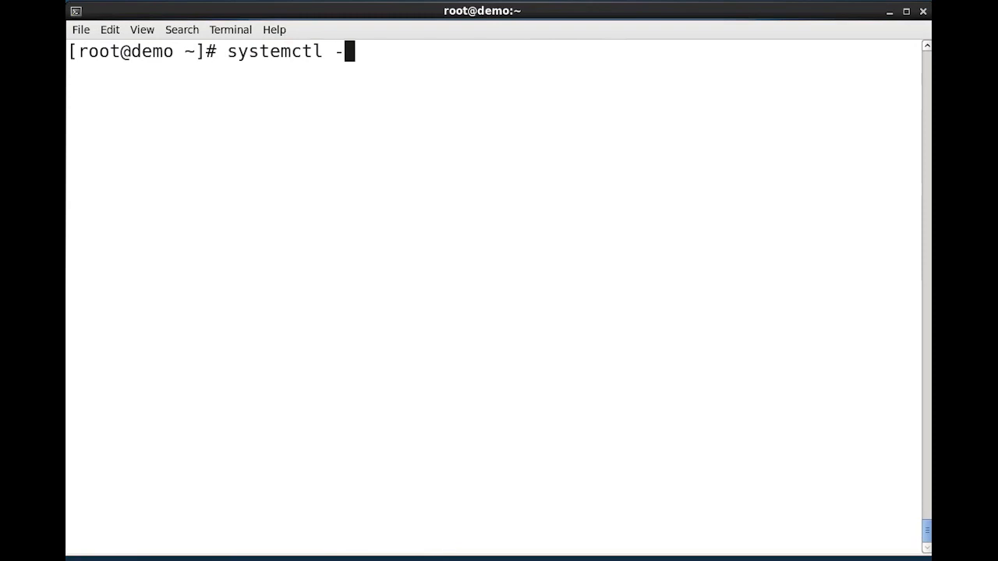
{"action": "type", "text": "-failed"}
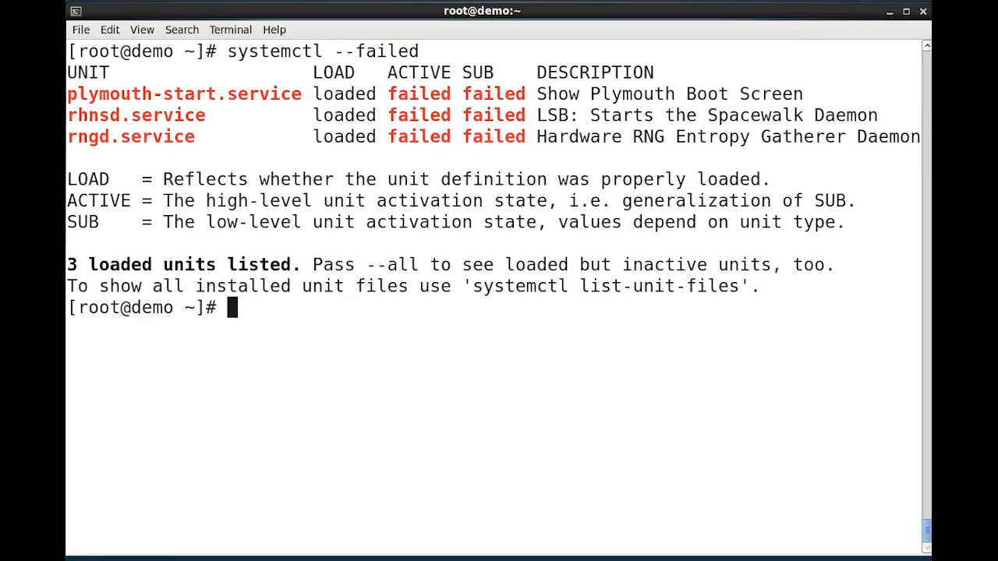
- Run systemctl status rngd.service, correcting the unit name, and highlight its Loaded and Active fields
{"action": "type", "text": "s"}
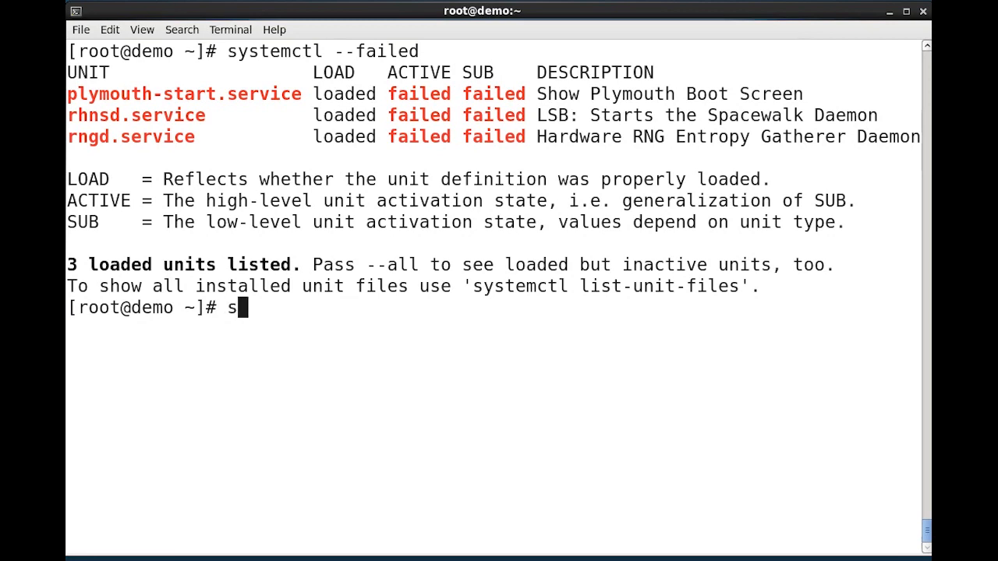
{"action": "type", "text": "ystemctl status r"}
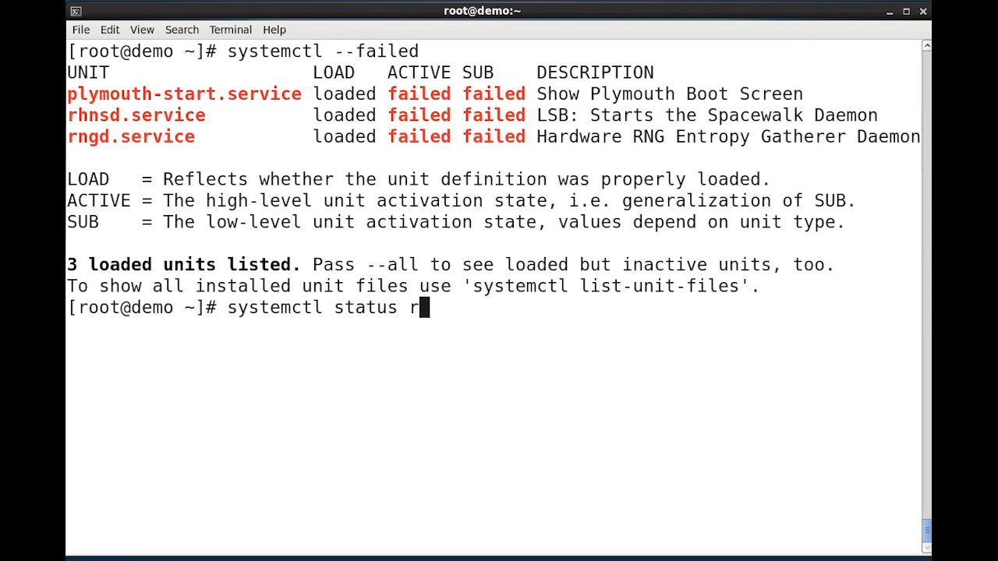
{"action": "type", "text": "hnd"}
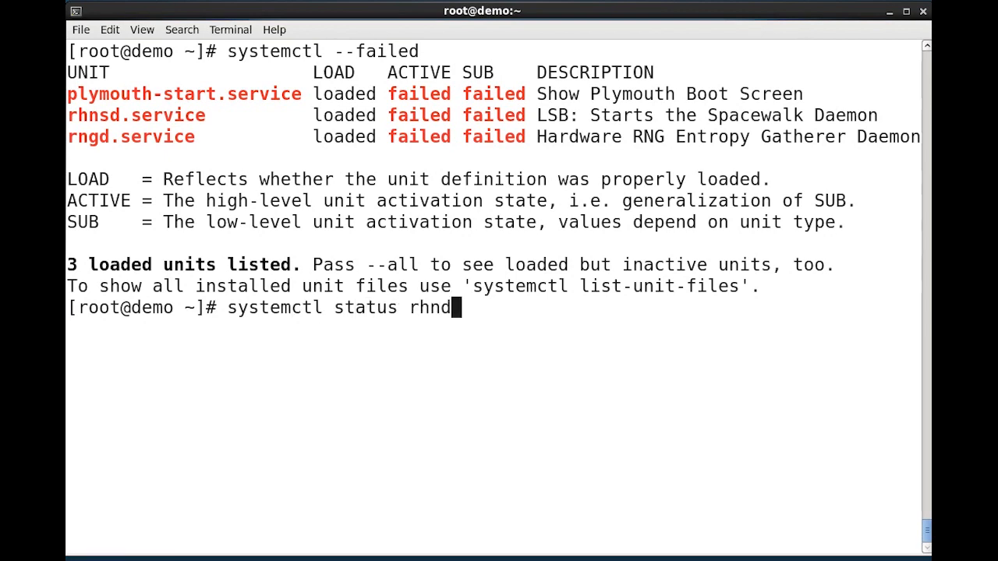
{"action": "key", "text": "BackSpace"}
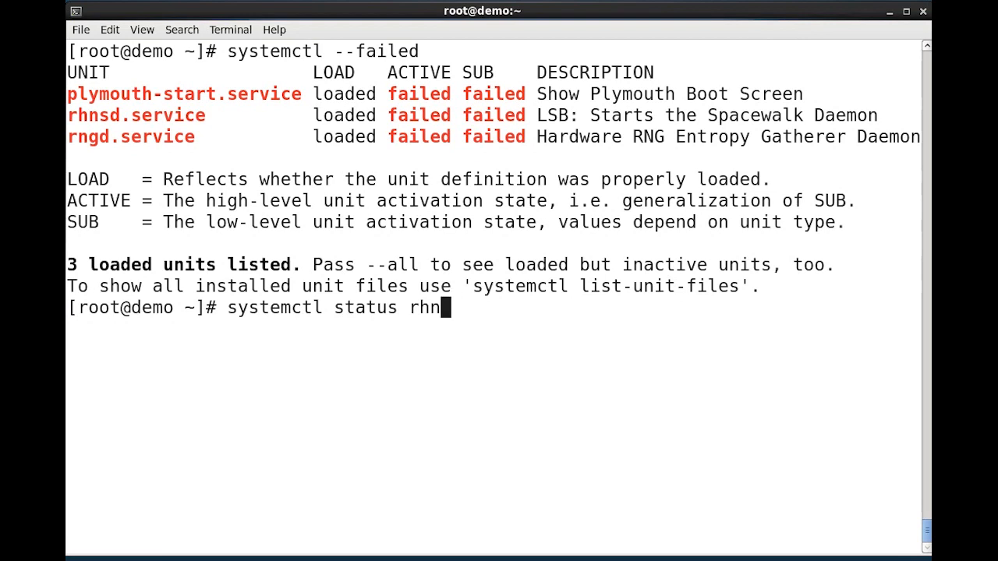
{"action": "type", "text": "g"}
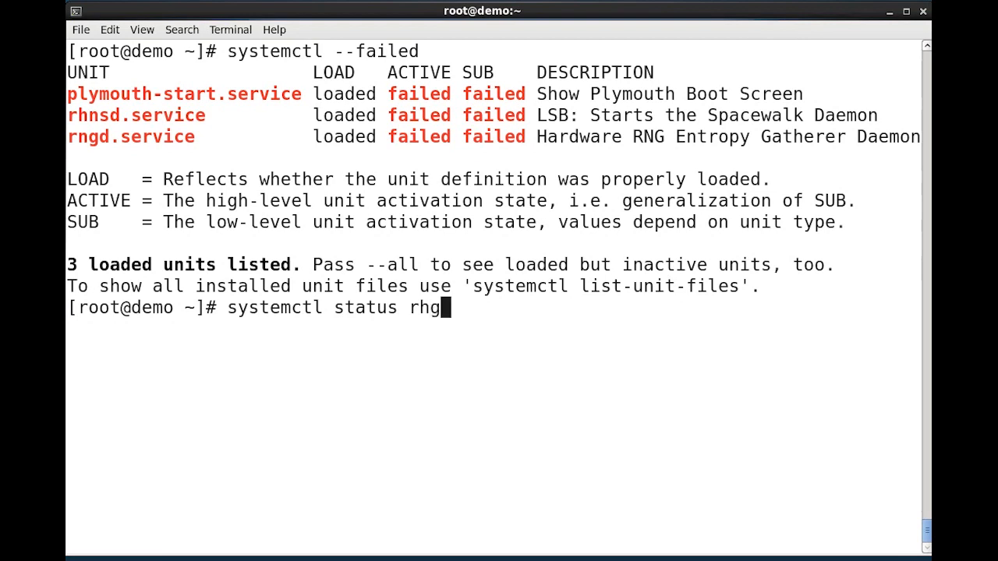
{"action": "type", "text": "d.service"}
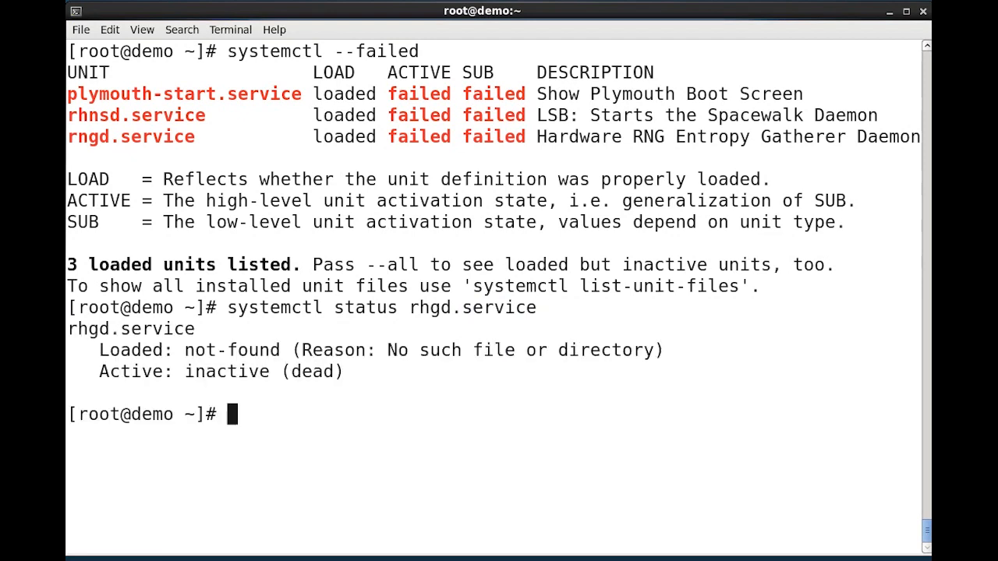
{"action": "mouse_move", "coordinate": [480, 491]}
{"action": "type", "text": "systemctl status rn"}
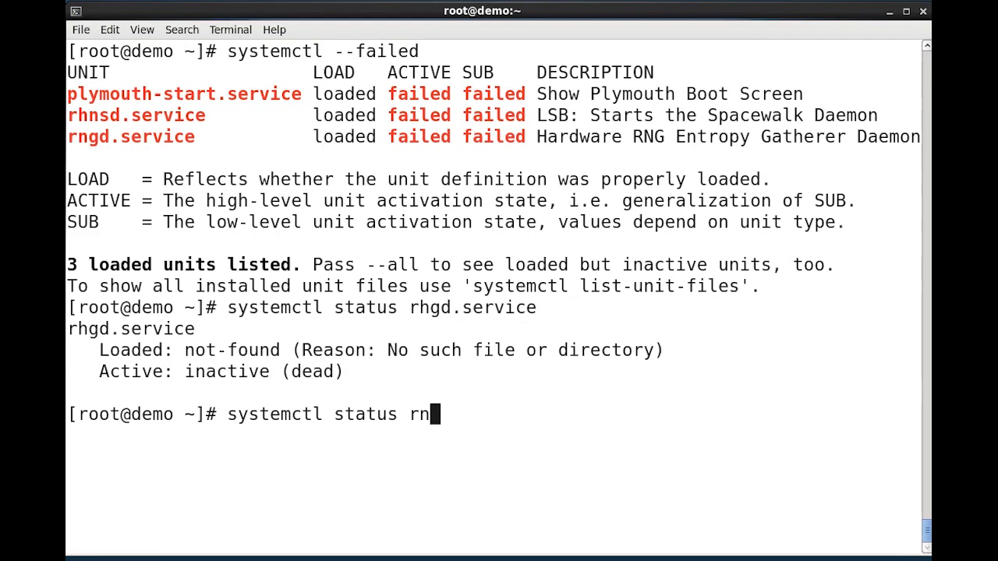
{"action": "type", "text": "gd.serviuce"}
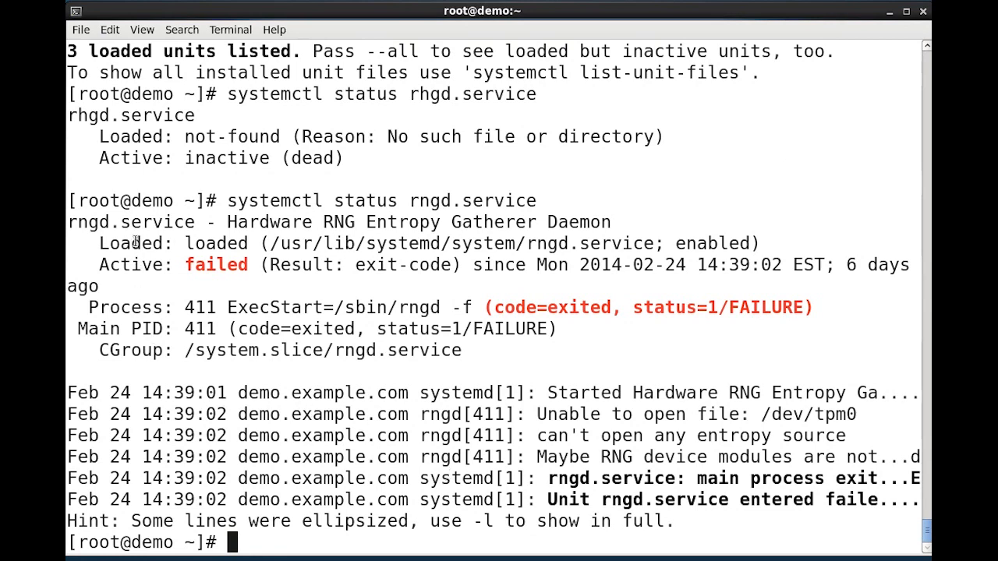
{"action": "double_click", "coordinate": [134, 243]}
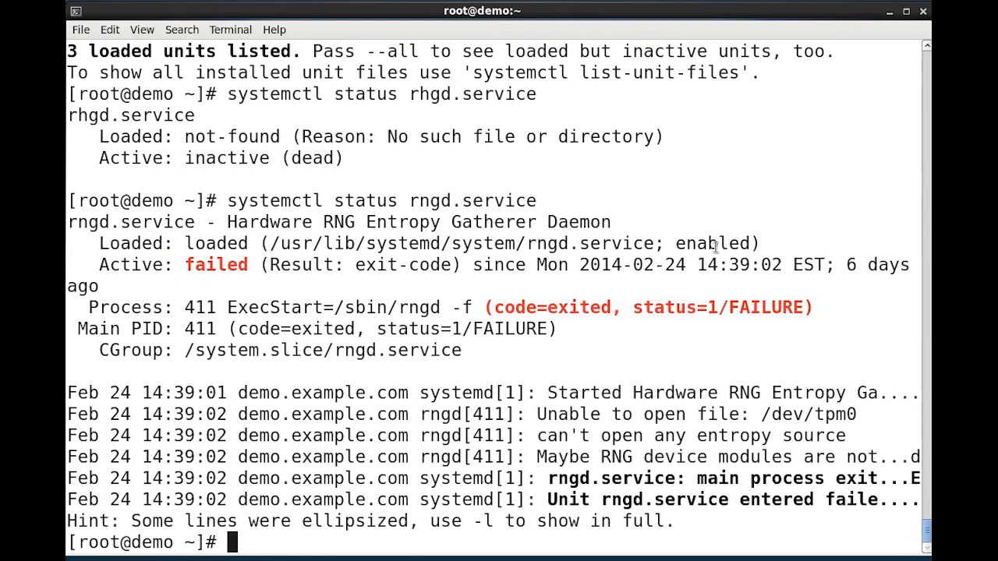
{"action": "mouse_move", "coordinate": [704, 219]}
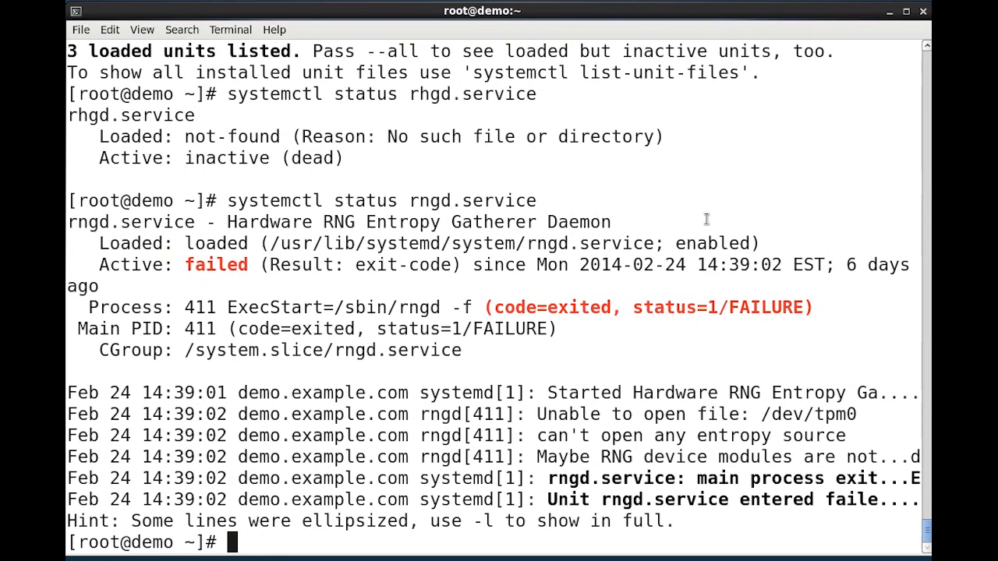
{"action": "double_click", "coordinate": [134, 265]}
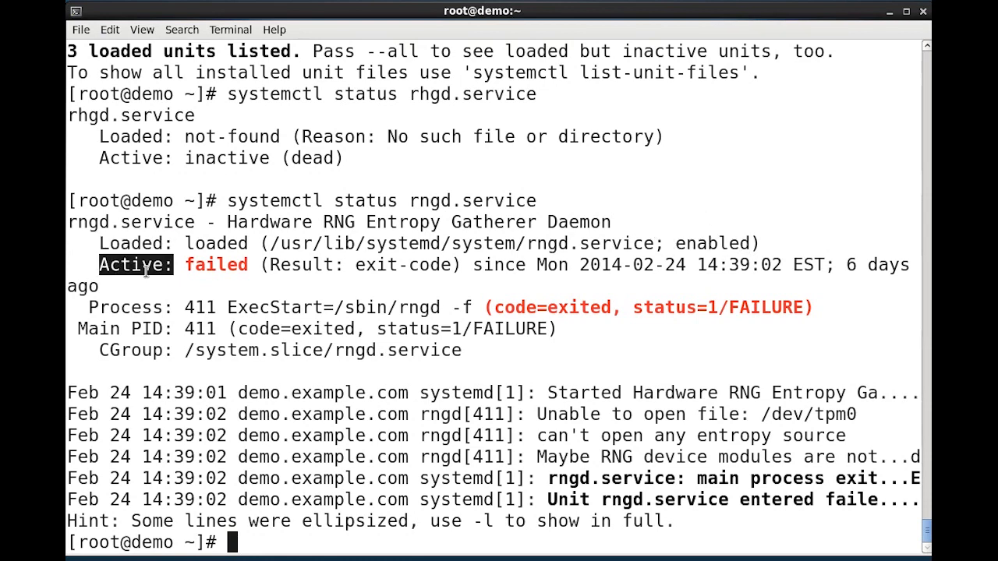
{"action": "mouse_move", "coordinate": [143, 293]}
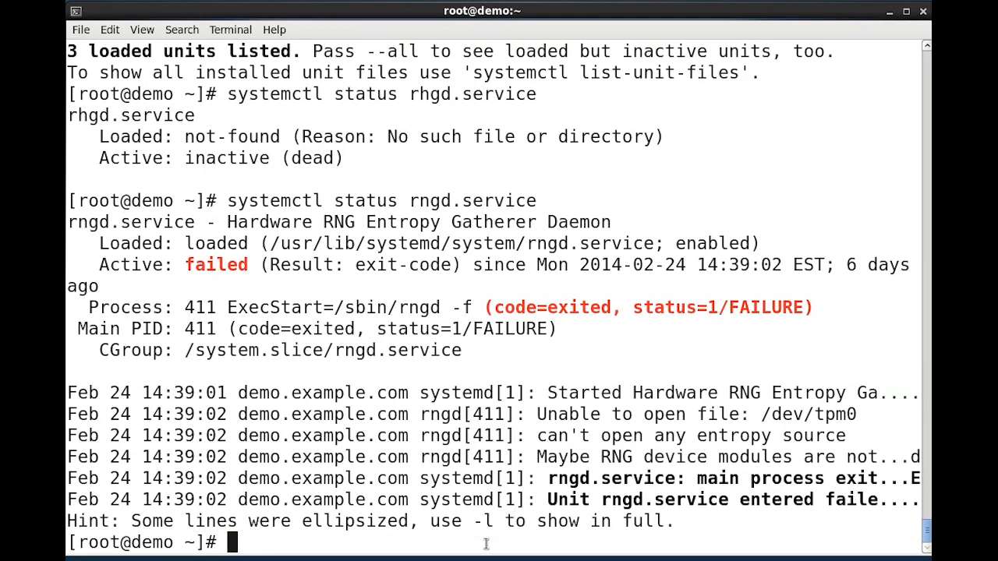
- Run systemctl status rngd.service -l to show the full unellipsized log lines
{"action": "type", "text": "systemctl status rngd.service -l"}
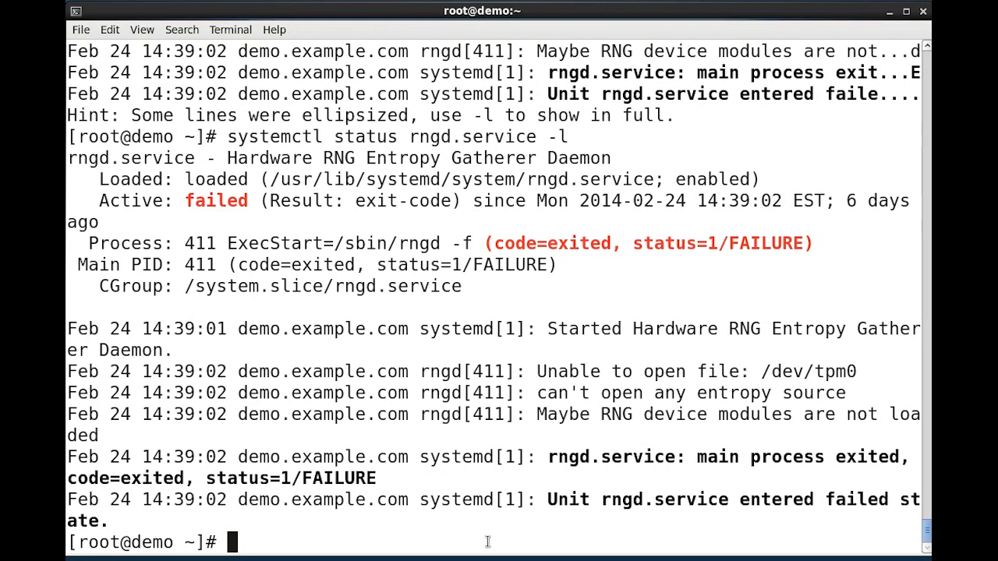
{"action": "mouse_move", "coordinate": [493, 534]}
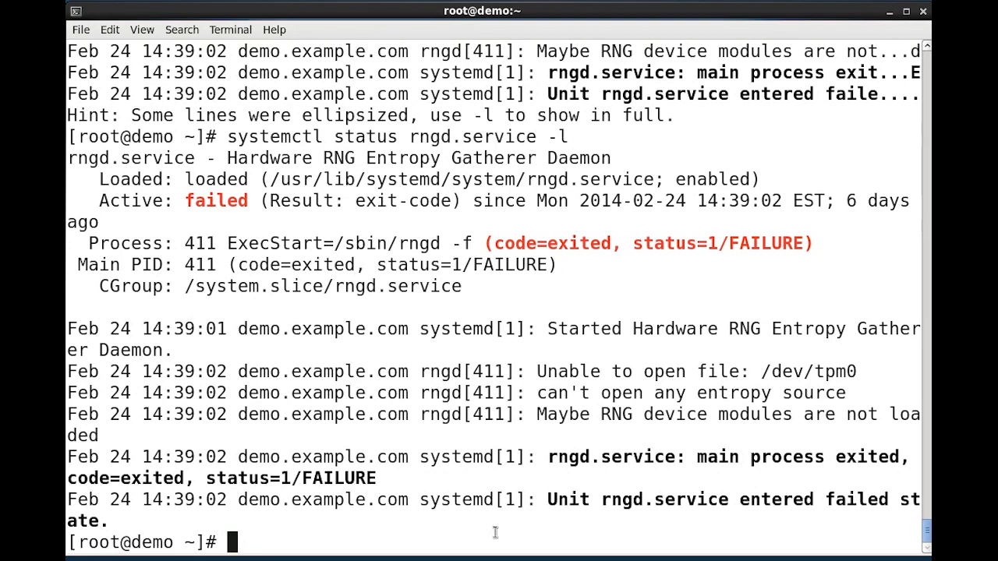
- Run systemctl status sshd and highlight its Loaded field showing enabled and active (running)
{"action": "type", "text": "systemctl status"}
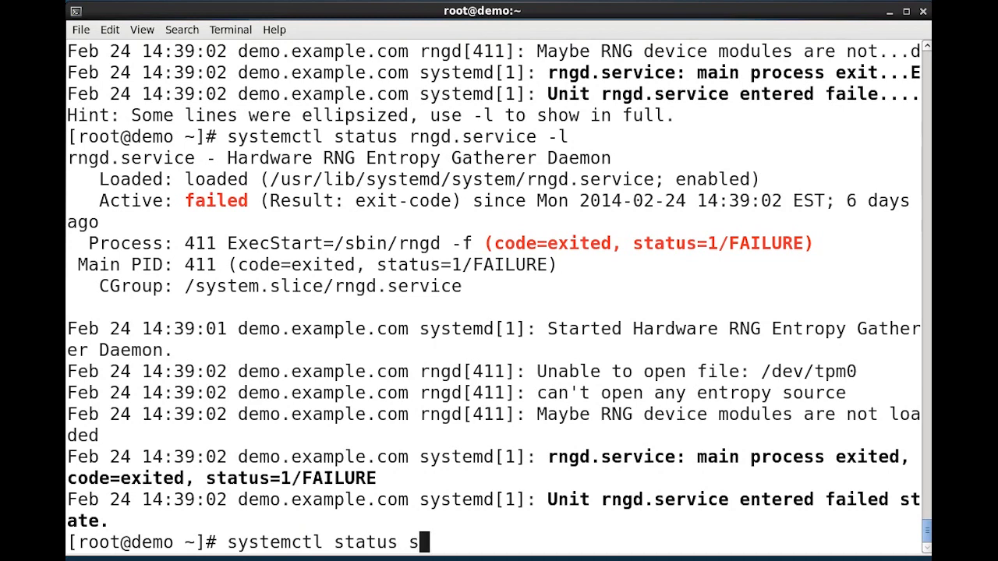
{"action": "type", "text": "shd"}
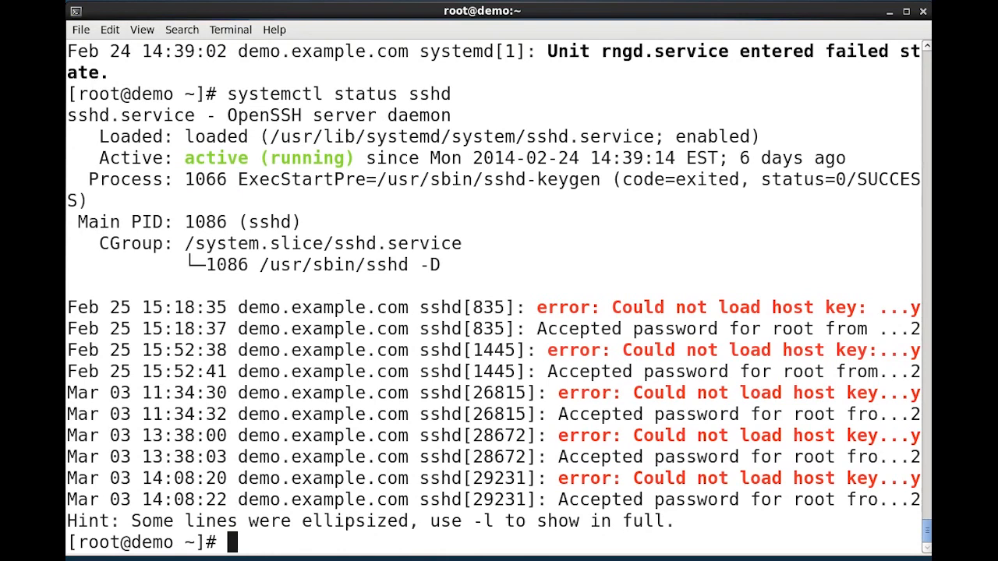
{"action": "mouse_move", "coordinate": [404, 240]}
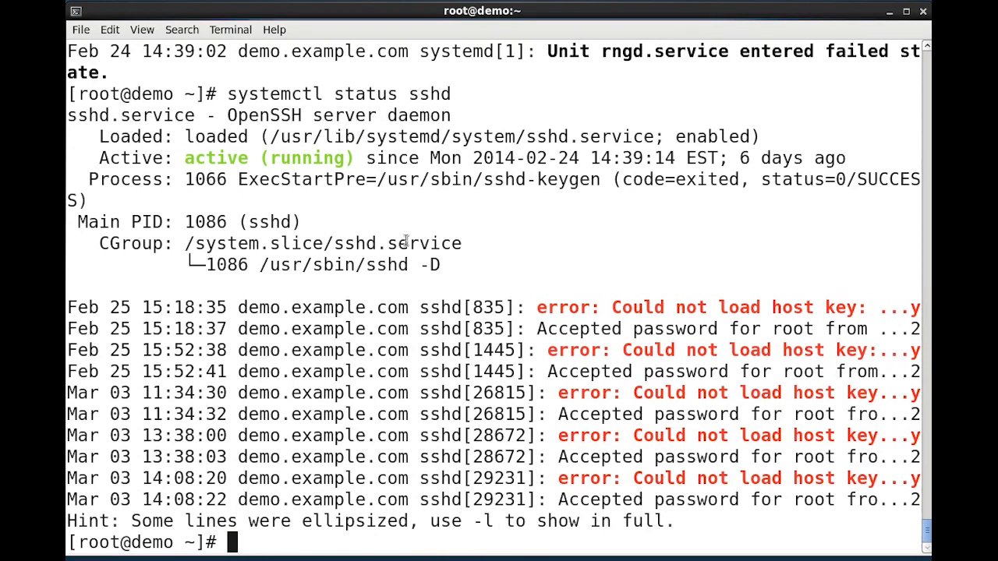
{"action": "double_click", "coordinate": [135, 138]}
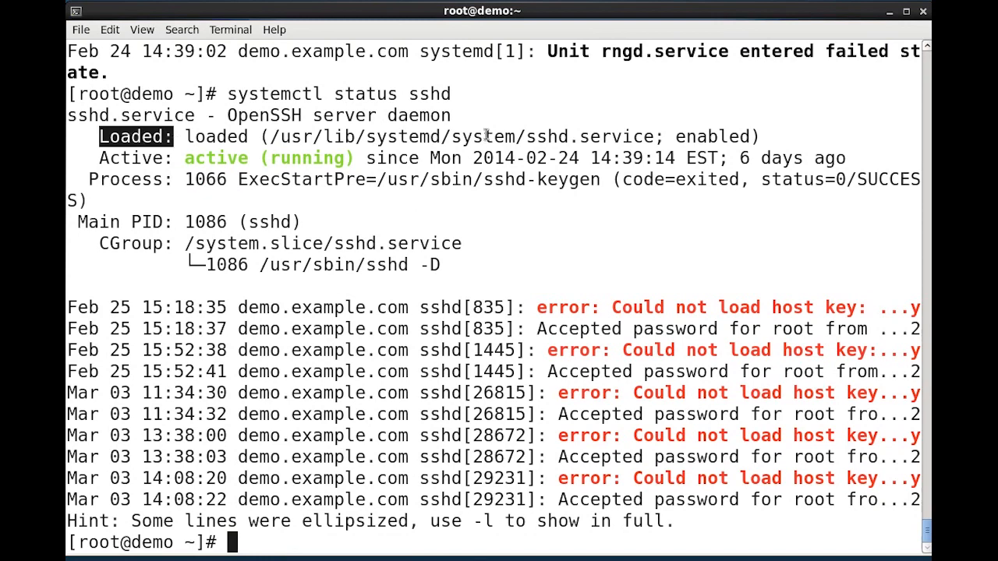
{"action": "double_click", "coordinate": [589, 137]}
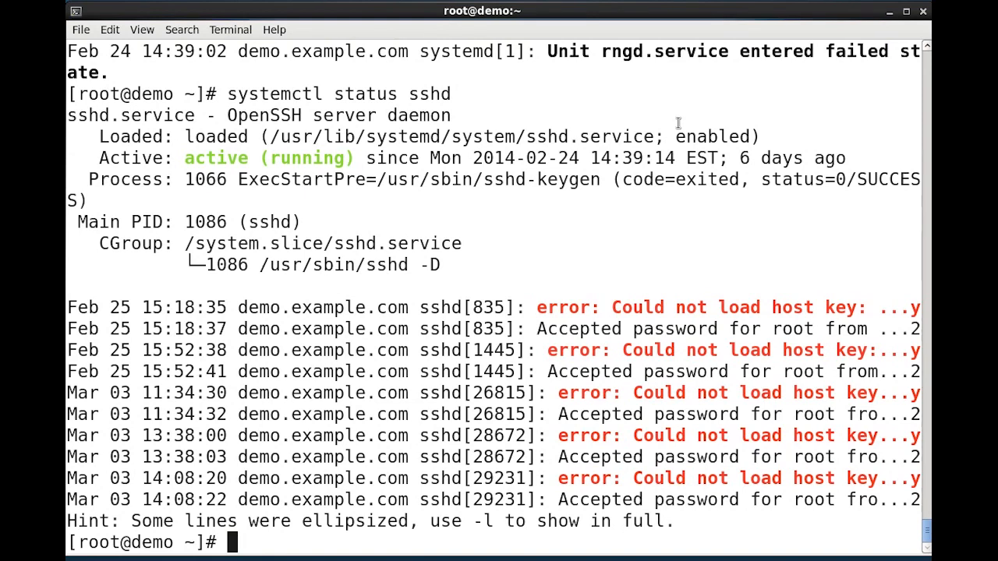
- Run systemctl status sshd.socket showing it disabled and inactive (dead) on port 22
{"action": "type", "text": "systemctl status sshd"}
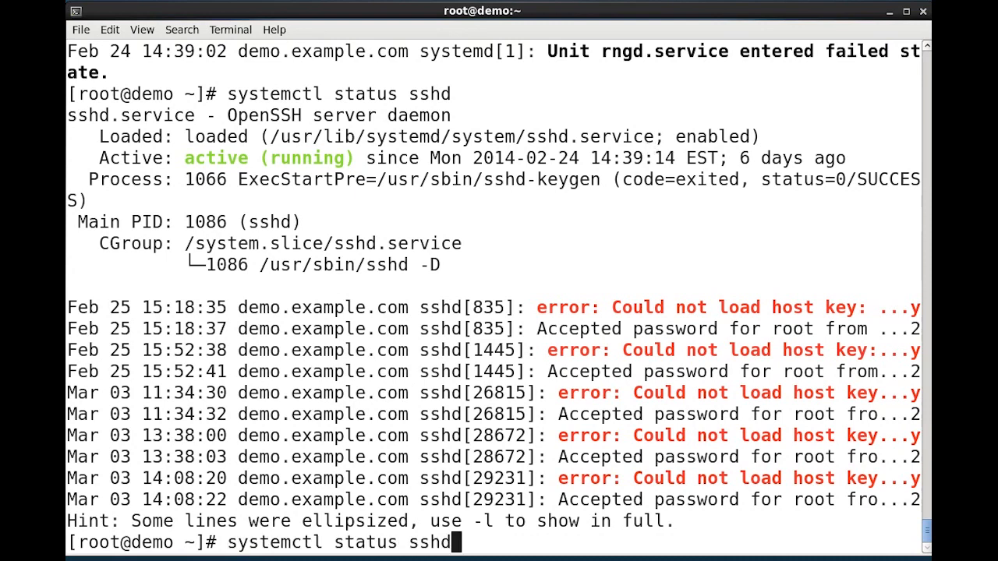
{"action": "type", "text": ".socket"}
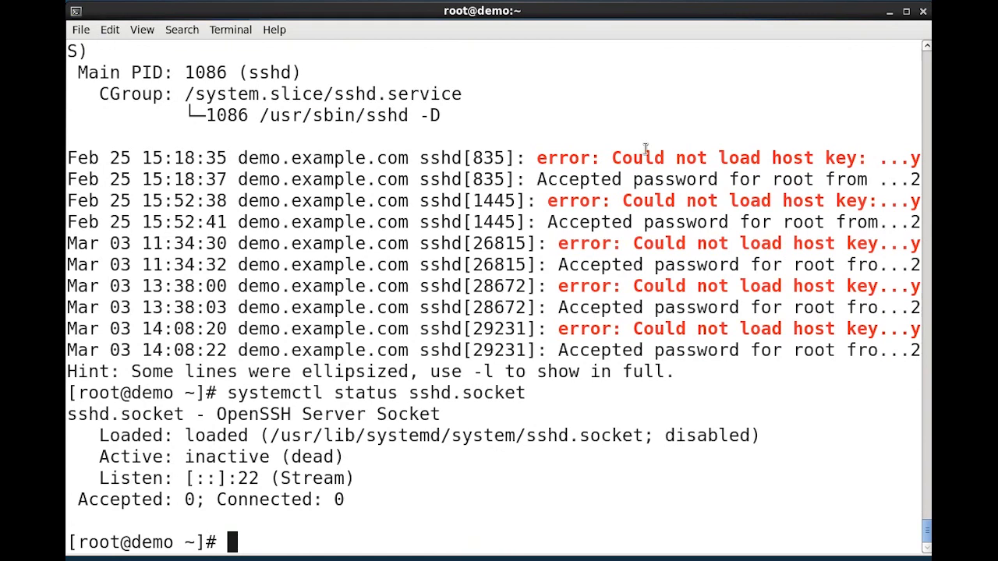
{"action": "mouse_move", "coordinate": [755, 459]}
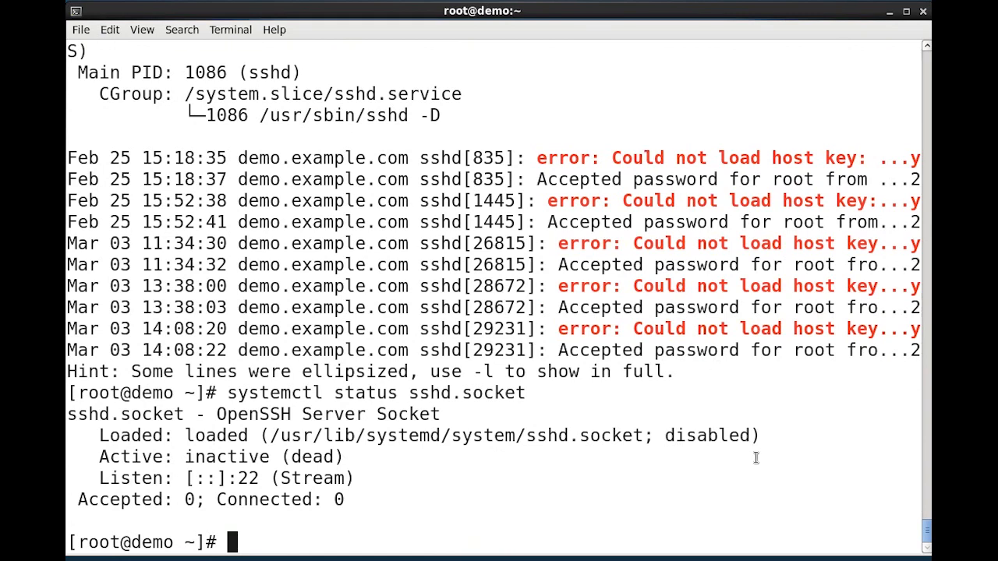
{"action": "double_click", "coordinate": [705, 435]}
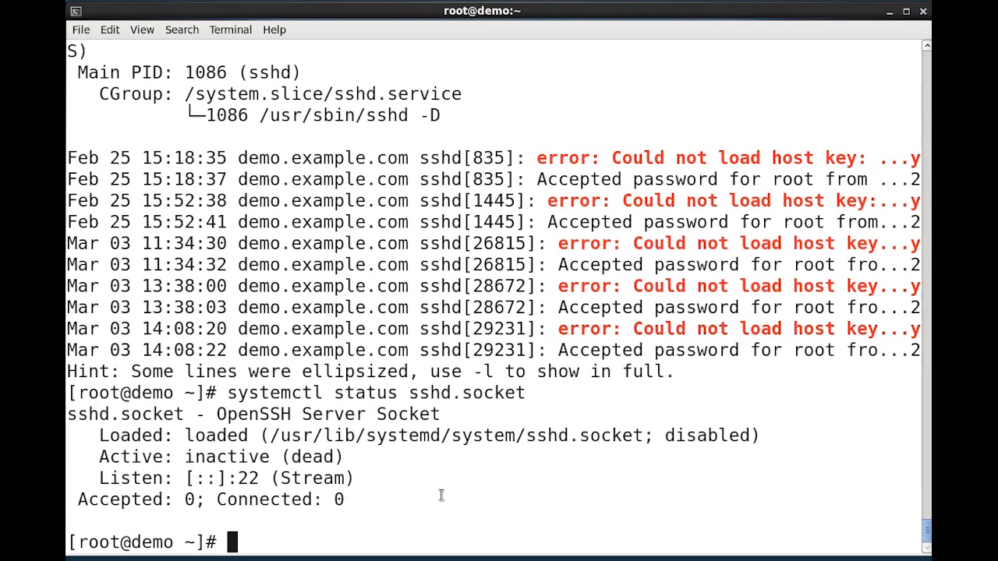
- Run systemctl is-active for sshd (active) and sshd.socket (unknown)
{"action": "type", "text": "syst"}
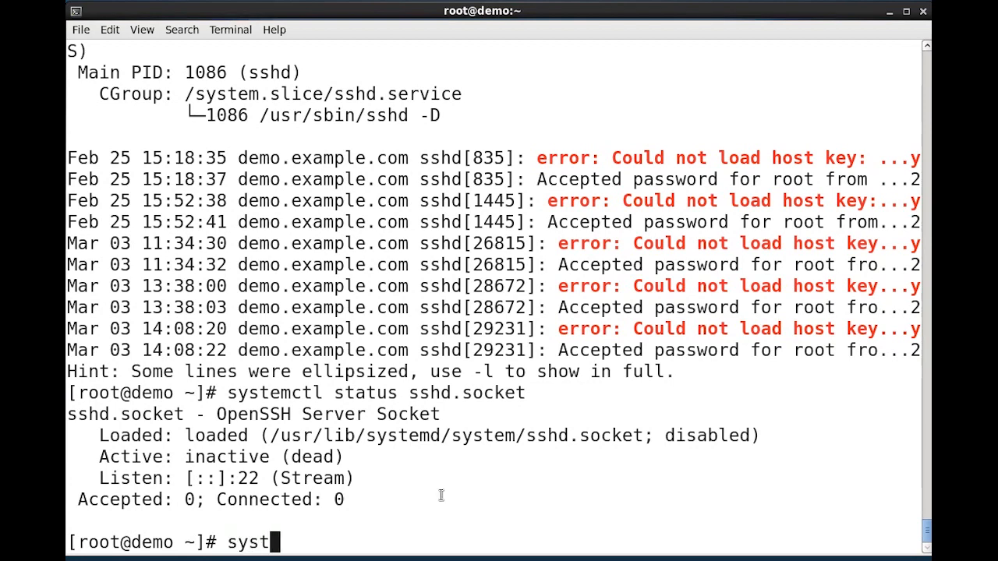
{"action": "type", "text": "emctl i"}
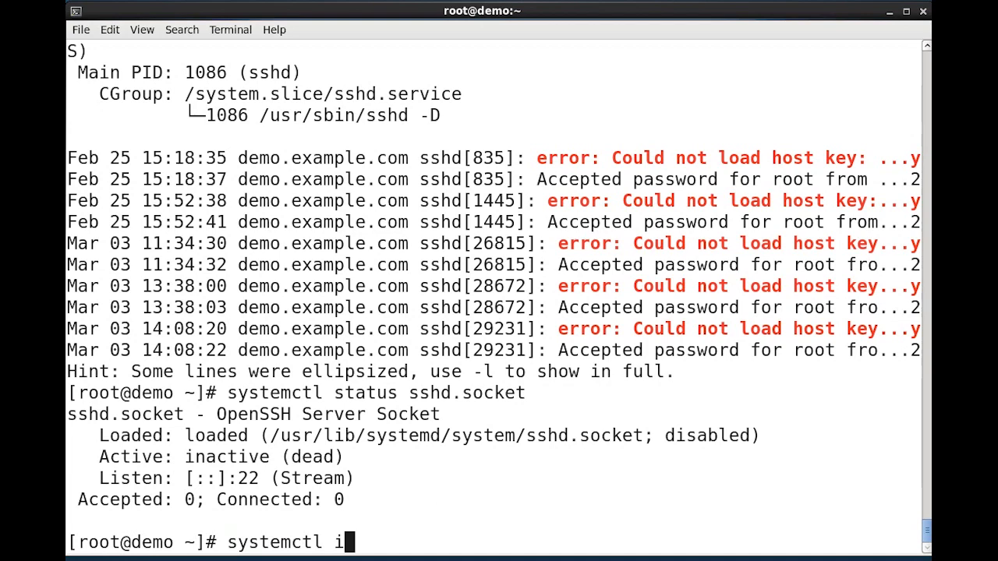
{"action": "type", "text": "s-active"}
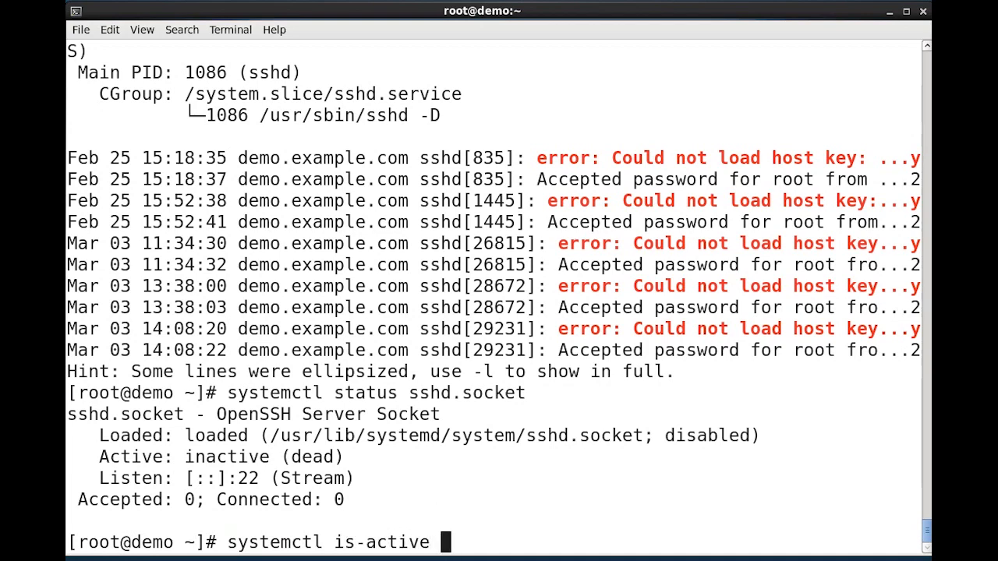
{"action": "type", "text": "sshd"}
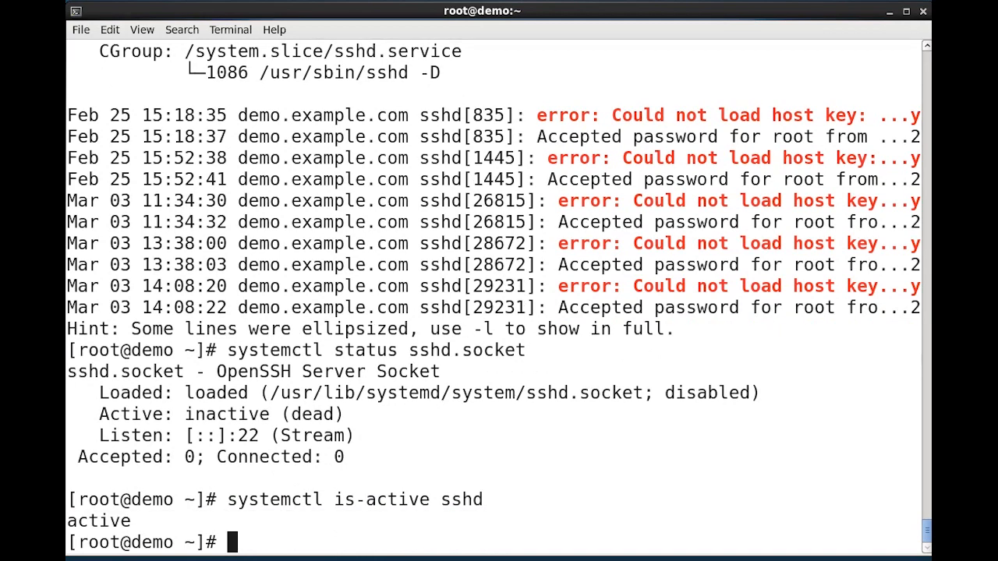
{"action": "type", "text": "systemctl is-active sshd"}
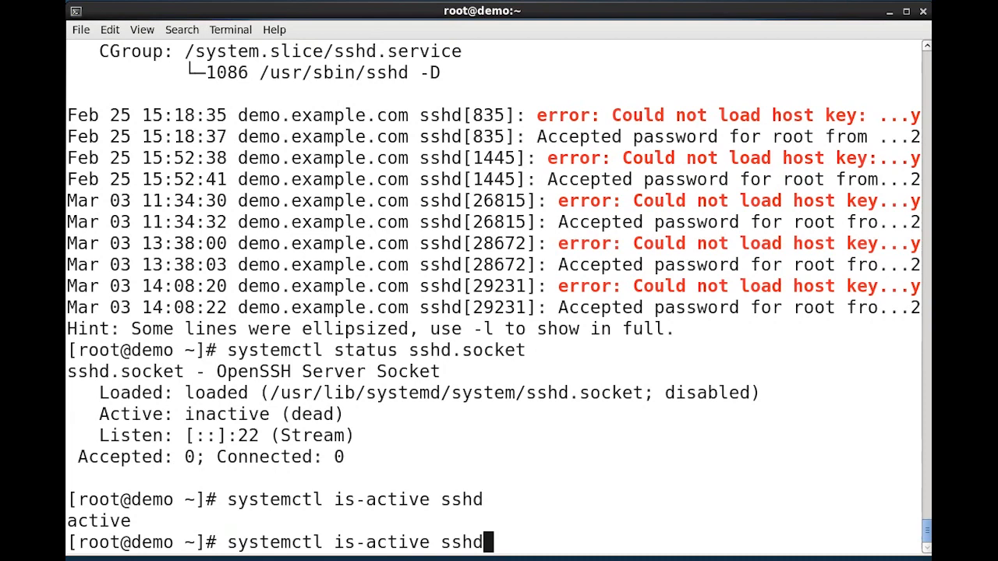
{"action": "type", "text": ".socket"}
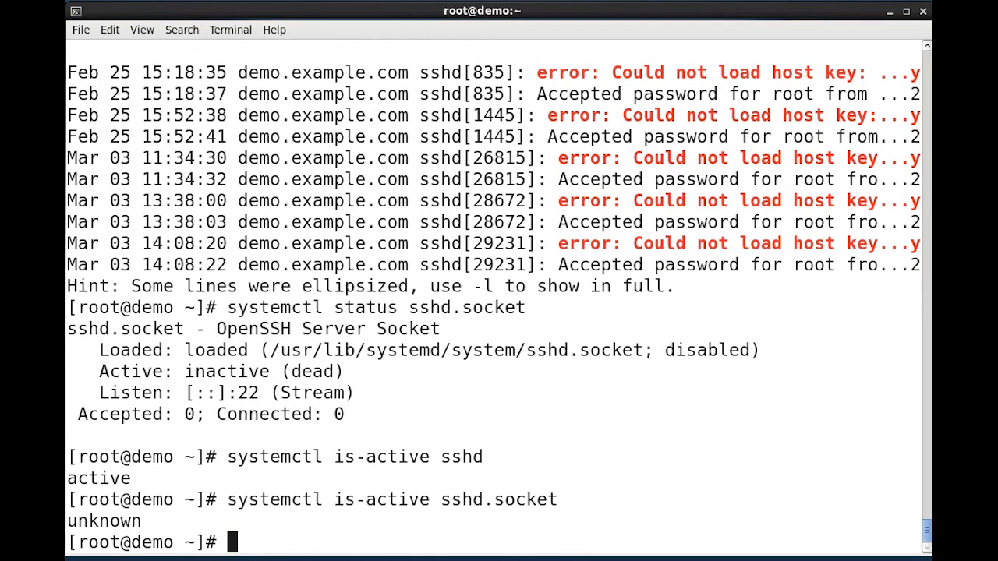
{"action": "type", "text": "s"}
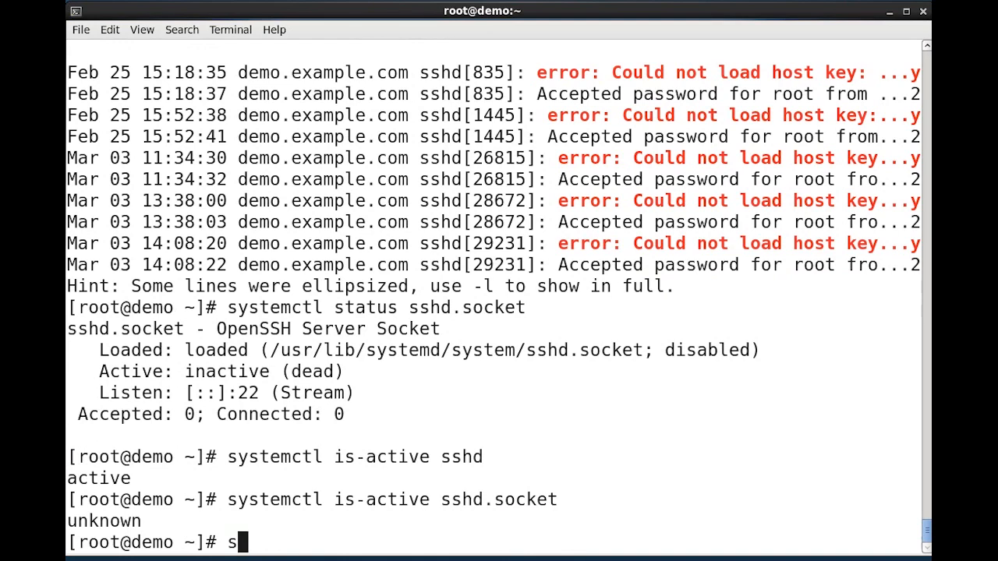
- Run systemctl is-enabled for sshd (enabled) and sshd.socket (disabled)
{"action": "type", "text": "syte"}
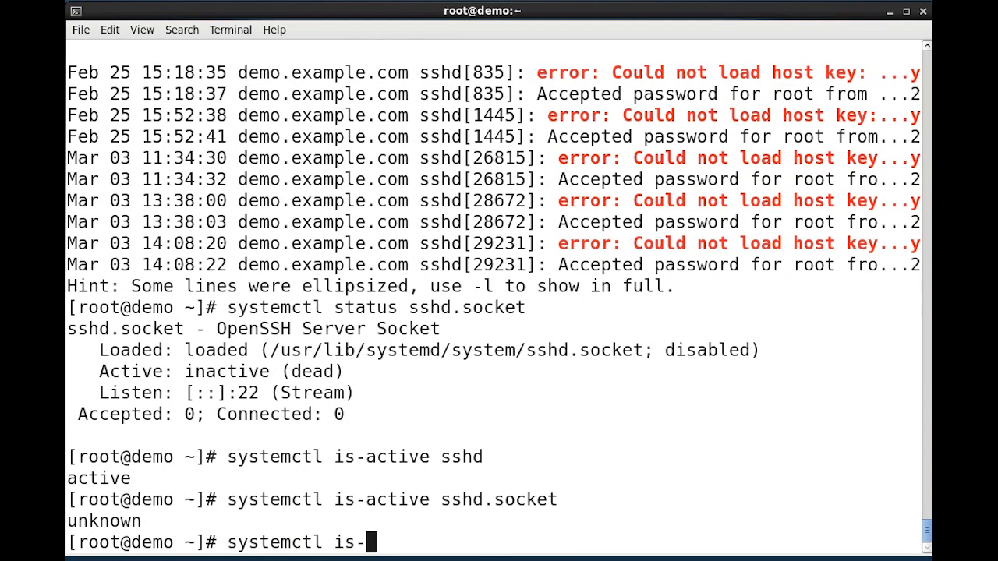
{"action": "type", "text": "enabl"}
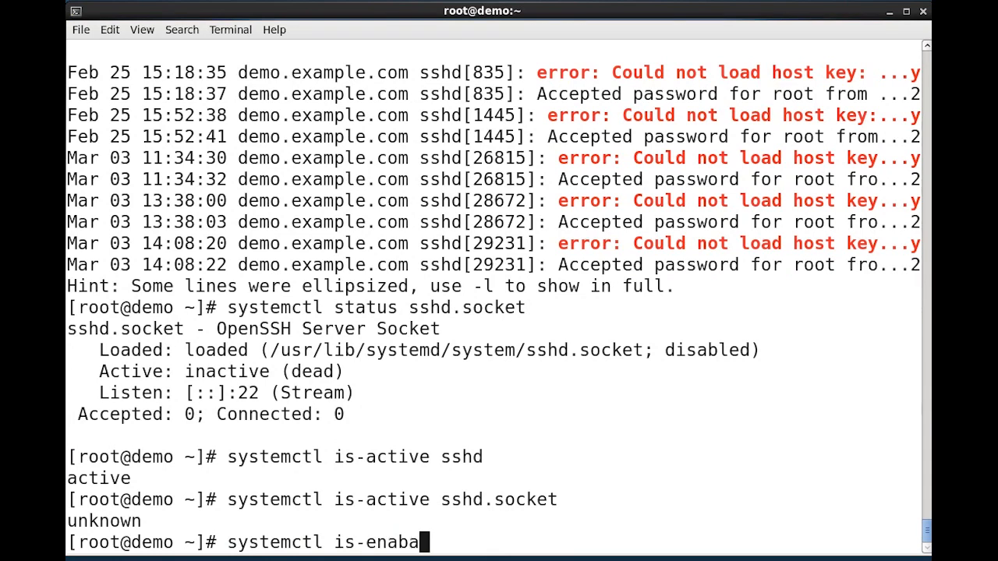
{"action": "type", "text": "led sshd"}
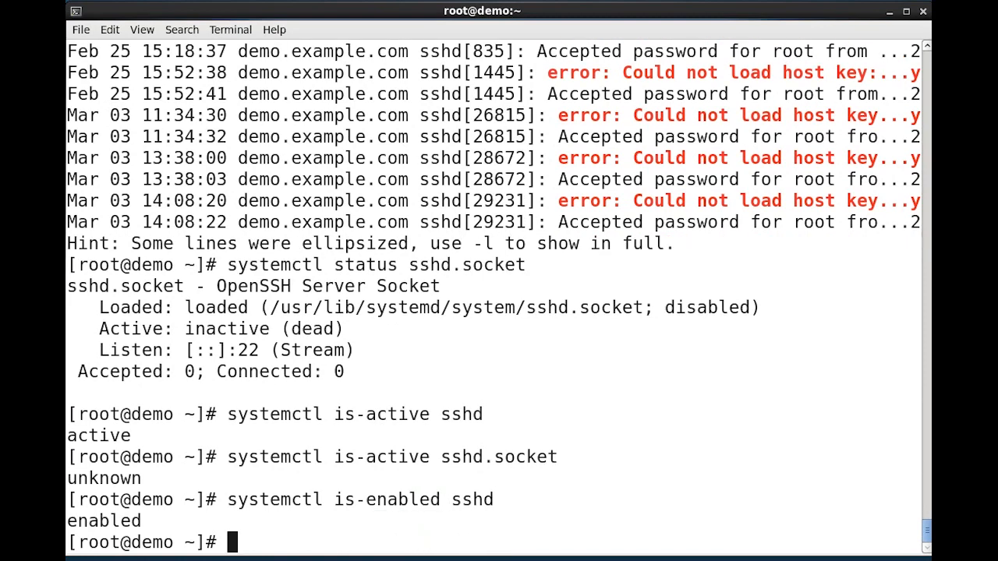
{"action": "type", "text": "systemctl is-enabled sshd"}
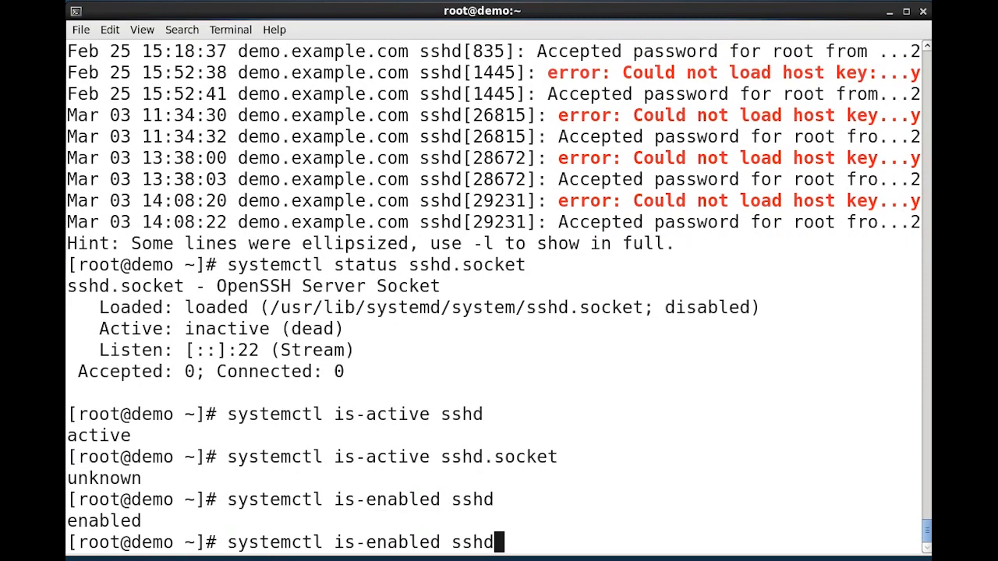
{"action": "type", "text": ".socket"}
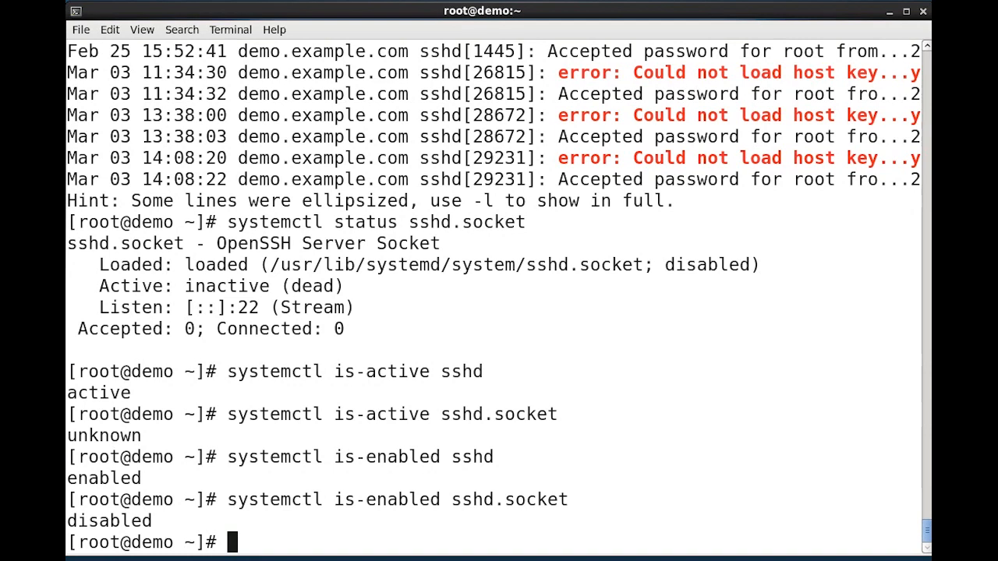
- Run 'systemctl status sshd' to show the service active and running since Feb 24
{"action": "type", "text": "sy"}
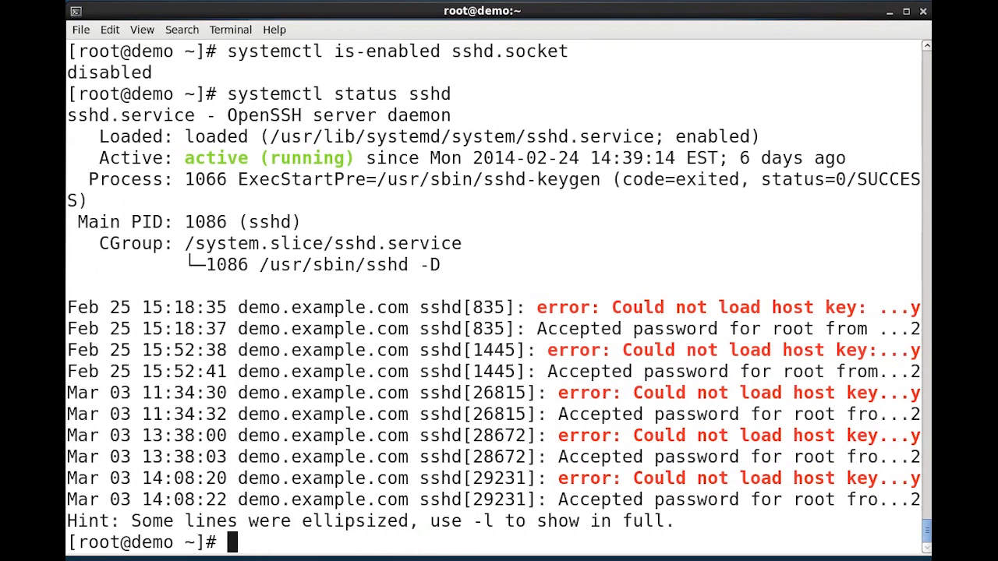
- Run 'history' to list the 18 systemctl commands entered this session
{"action": "type", "text": "h"}
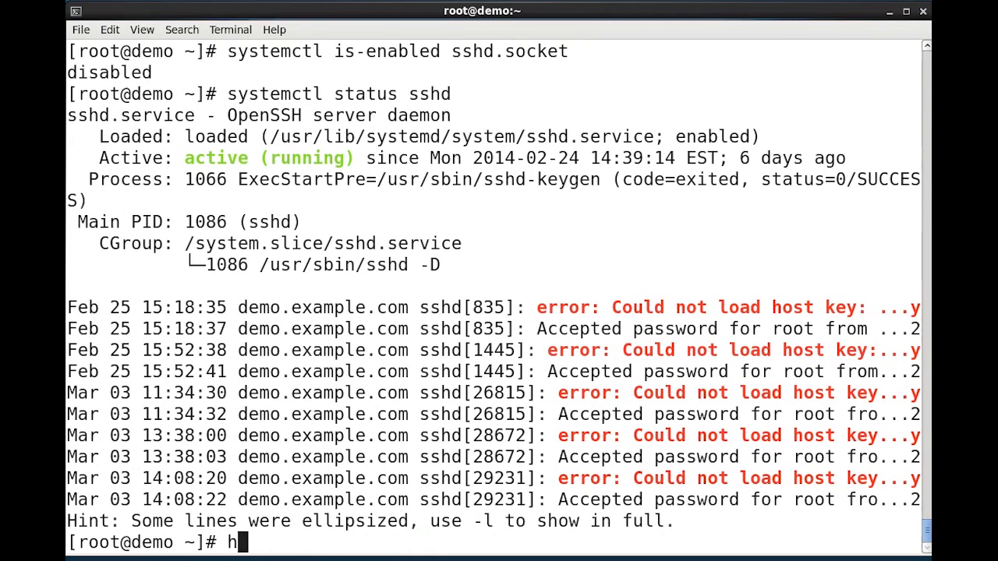
{"action": "type", "text": "istory"}
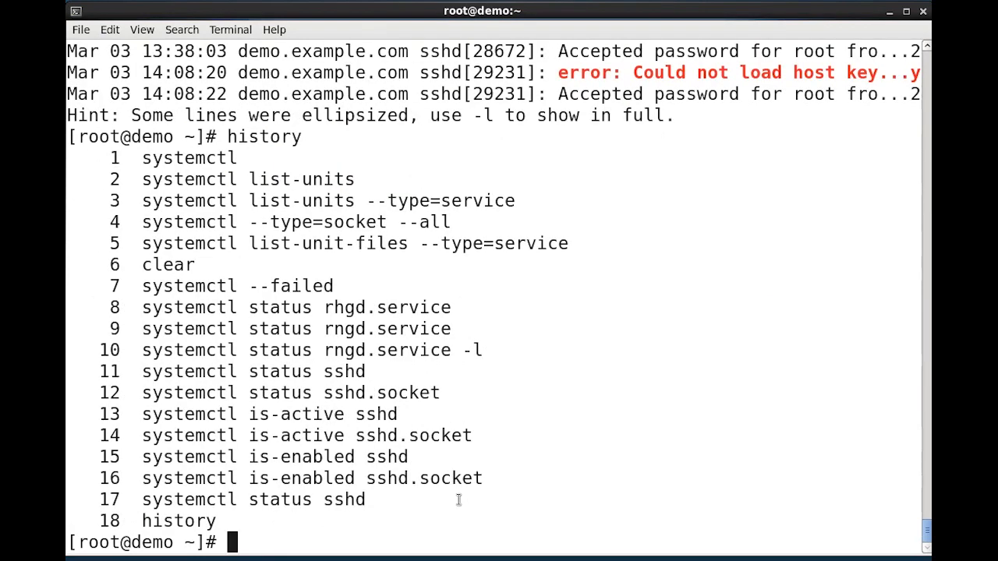
{"action": "mouse_move", "coordinate": [424, 540]}
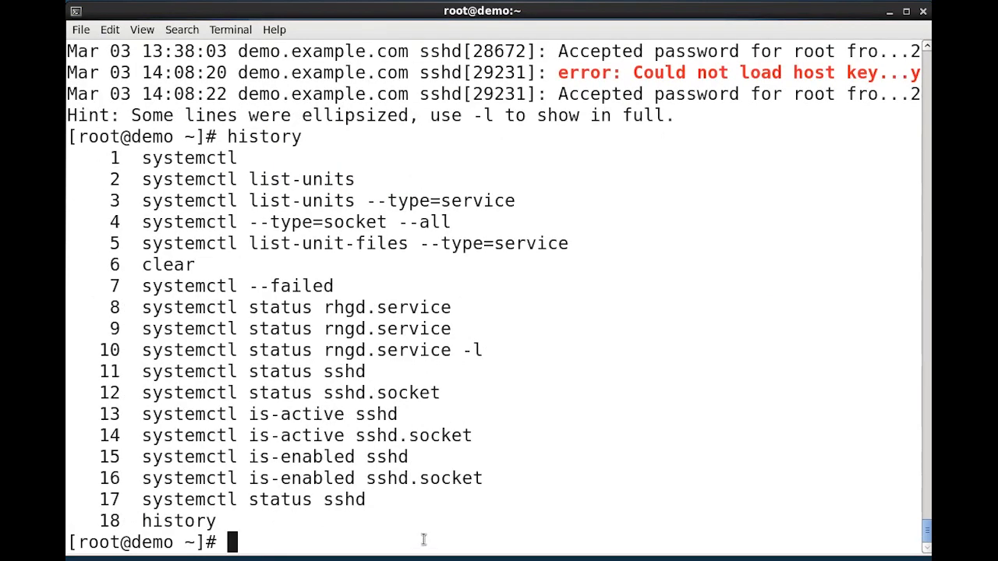
{"action": "mouse_move", "coordinate": [393, 499]}
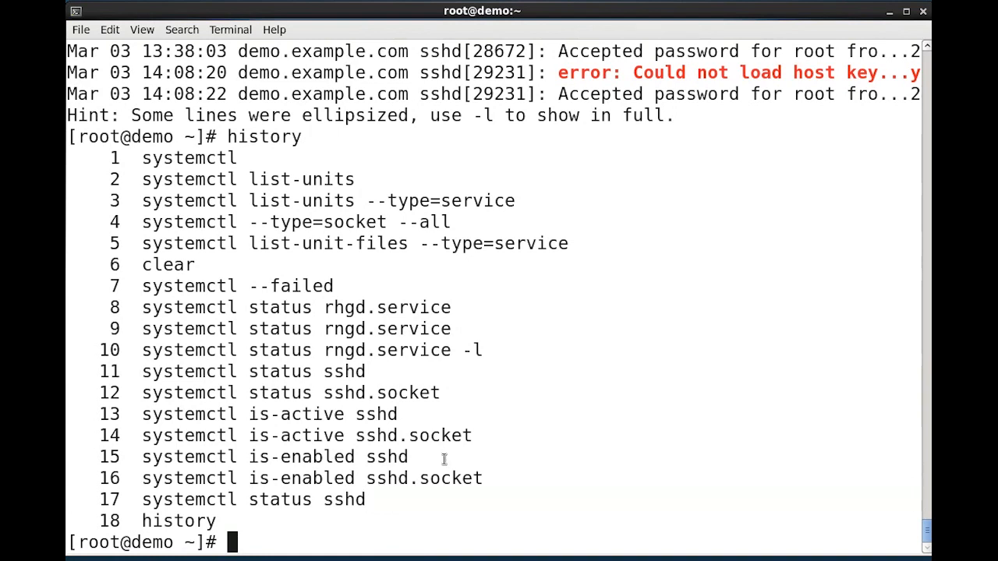
- Highlight the is-active sshd entry, then list-unit-files and --type=service in history entry 5
{"action": "double_click", "coordinate": [296, 457]}
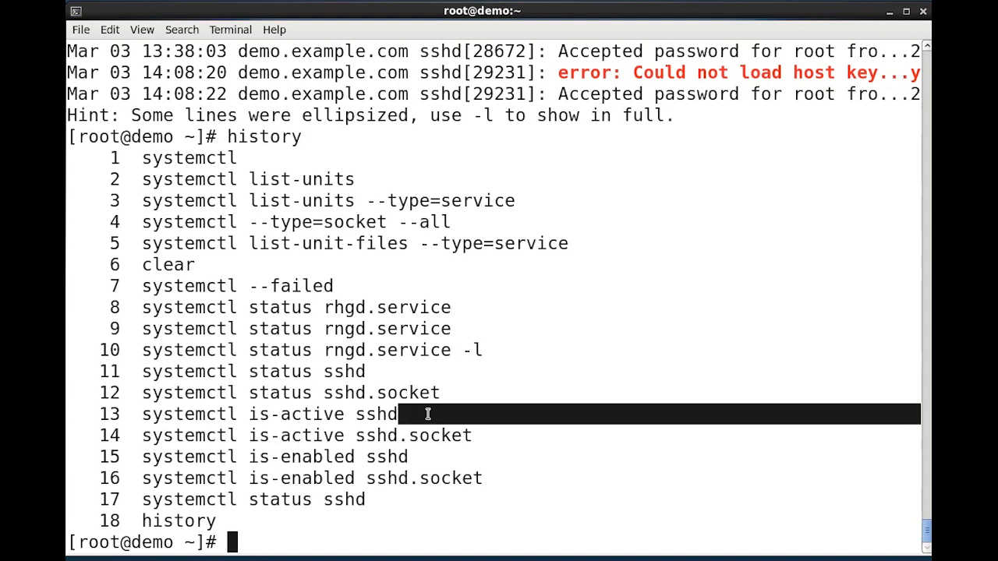
{"action": "mouse_move", "coordinate": [379, 184]}
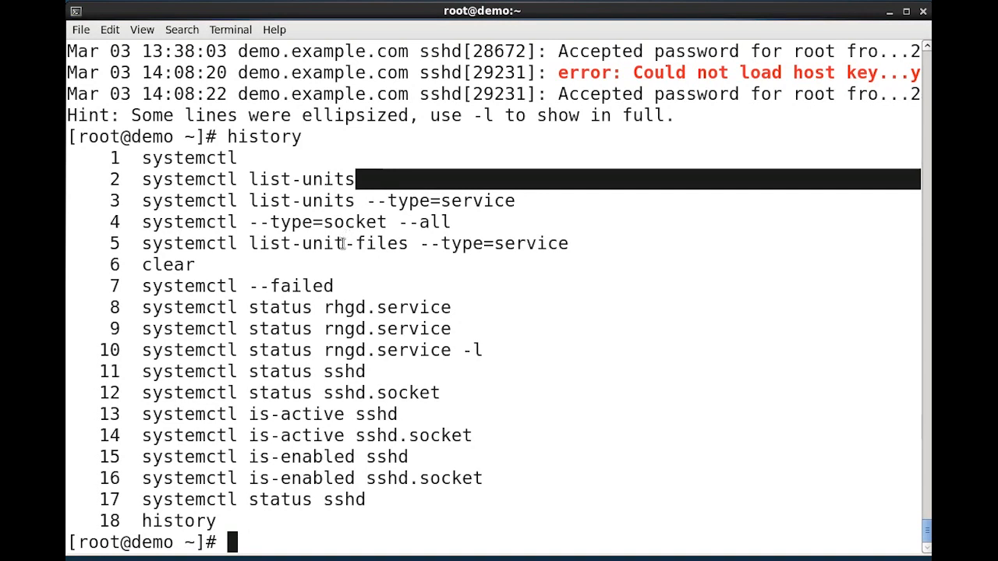
{"action": "double_click", "coordinate": [327, 244]}
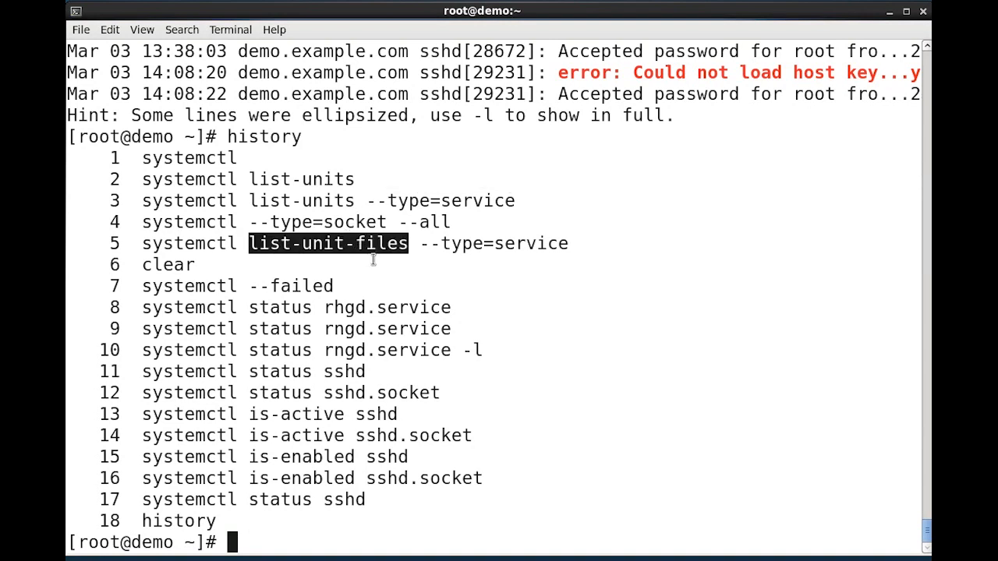
{"action": "left_click", "coordinate": [371, 262]}
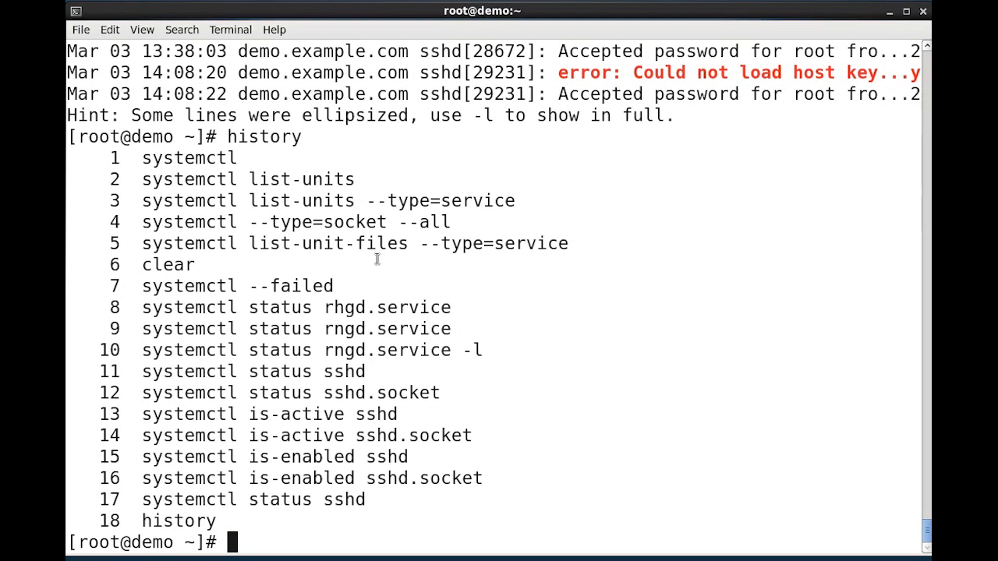
{"action": "double_click", "coordinate": [492, 244]}
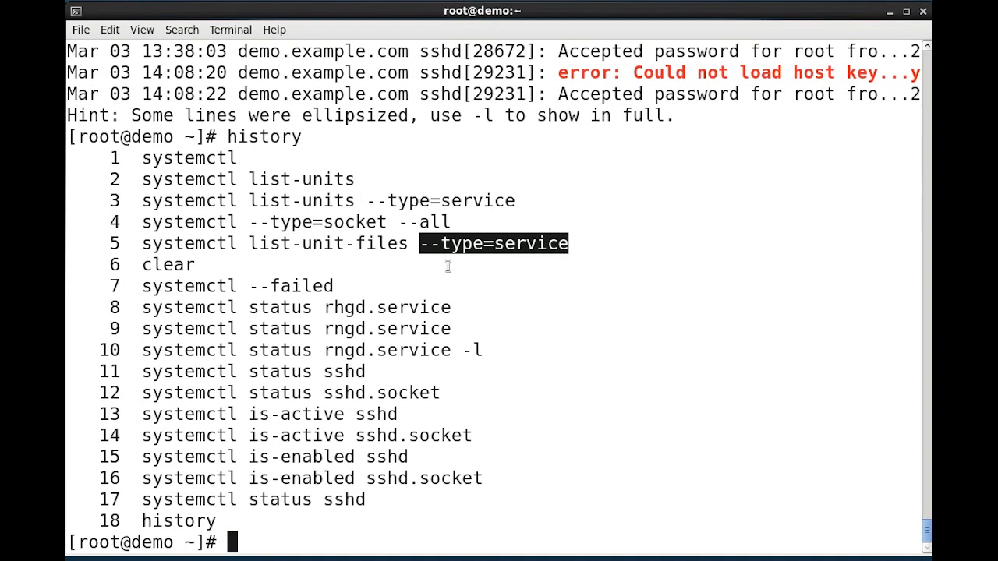
{"action": "mouse_move", "coordinate": [453, 217]}
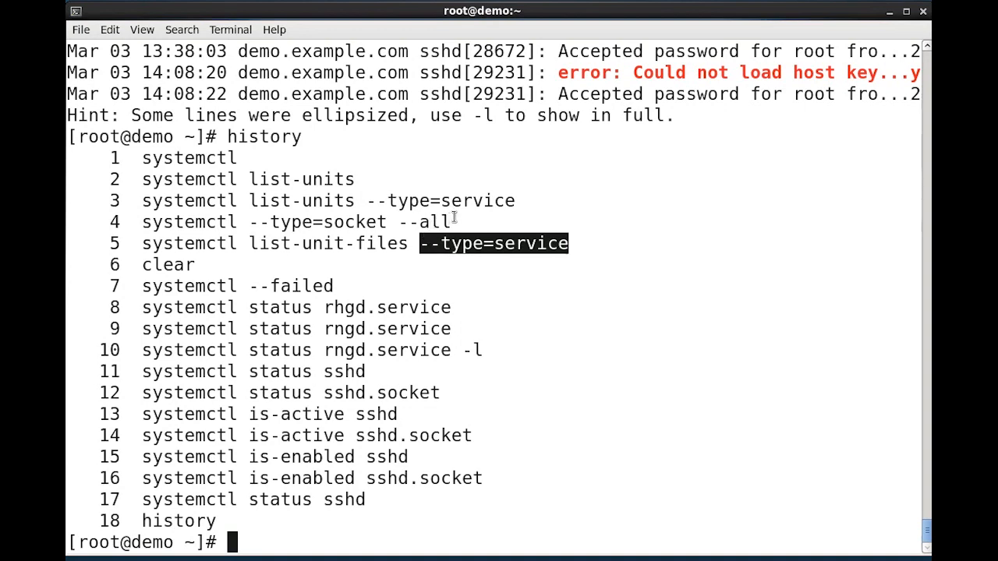